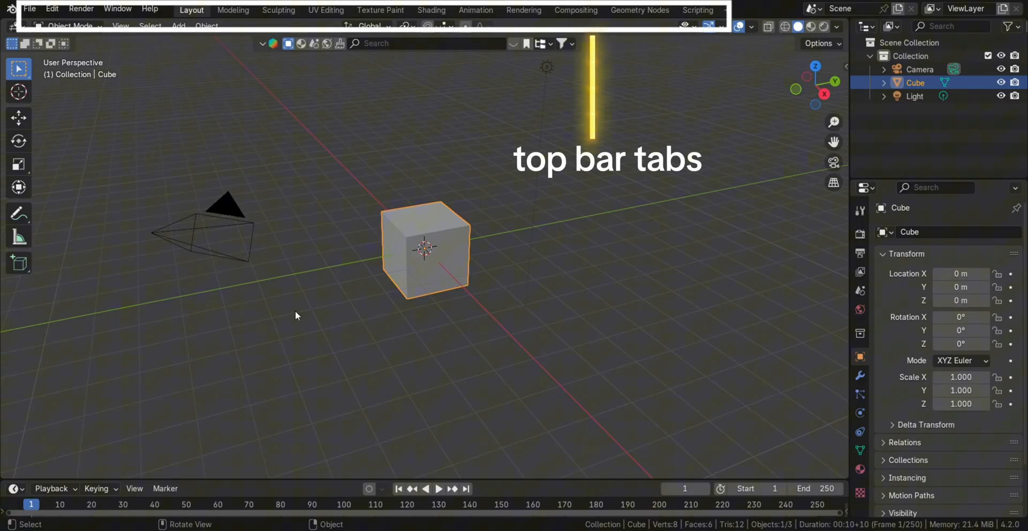
Scroll-zoom the 3D viewport in toward the default cube in Layout
scroll("up", 3)
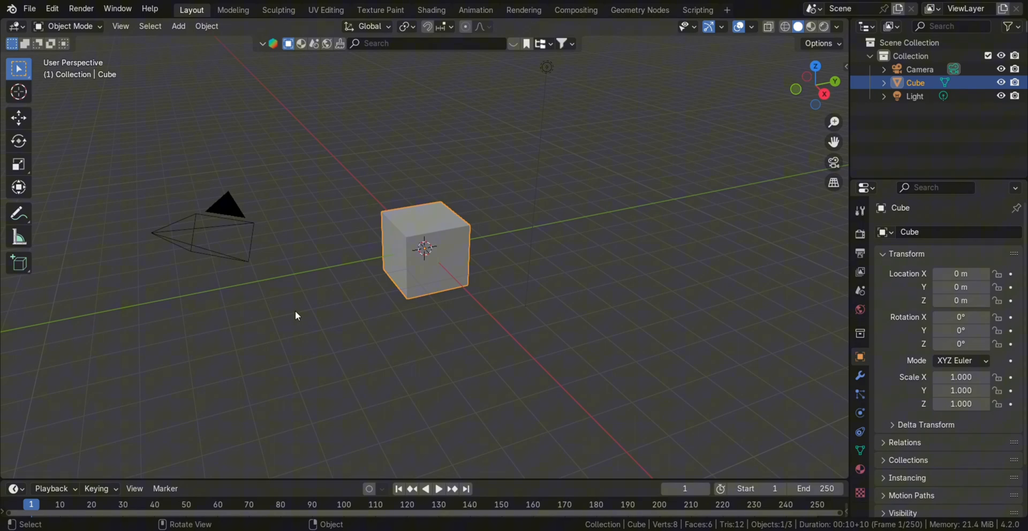
mouse_move(315, 320)
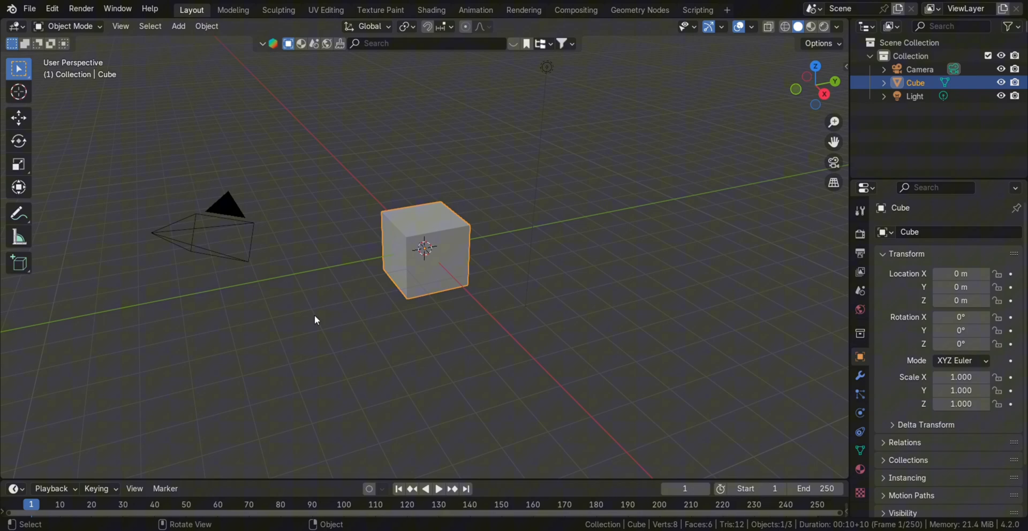
mouse_move(341, 357)
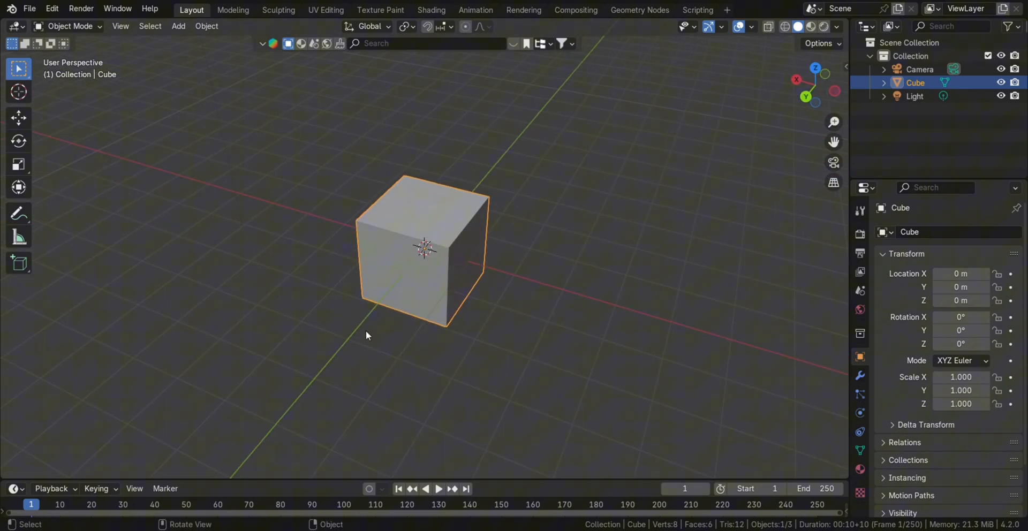
Cycle through the Modeling, Sculpting and UV Editing workspaces, orbiting the cube in Sculpting
left_click(233, 9)
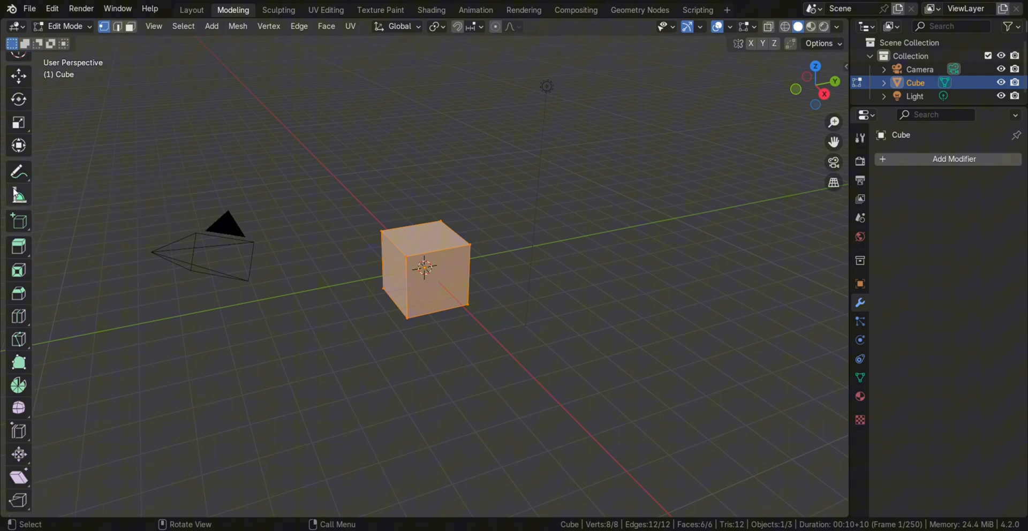
left_click(278, 9)
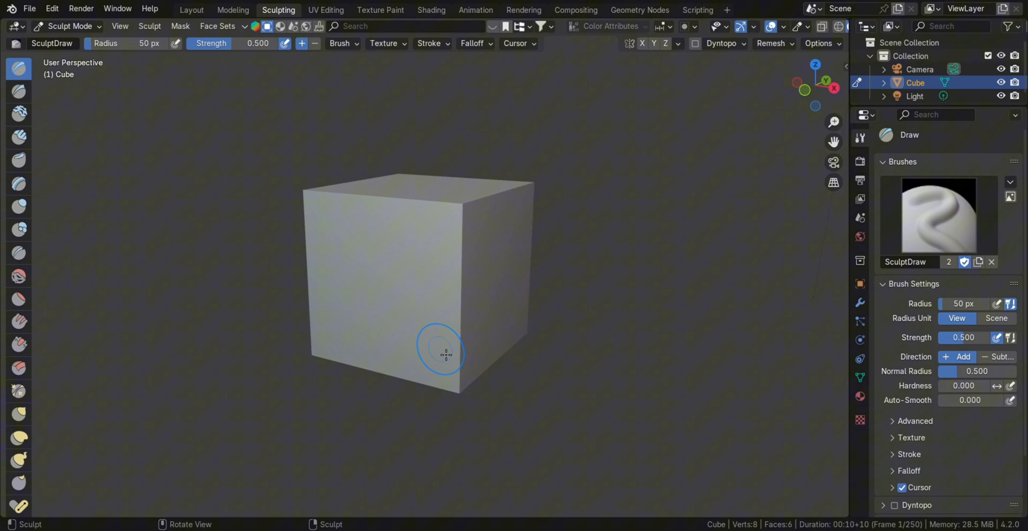
mouse_move(82, 165)
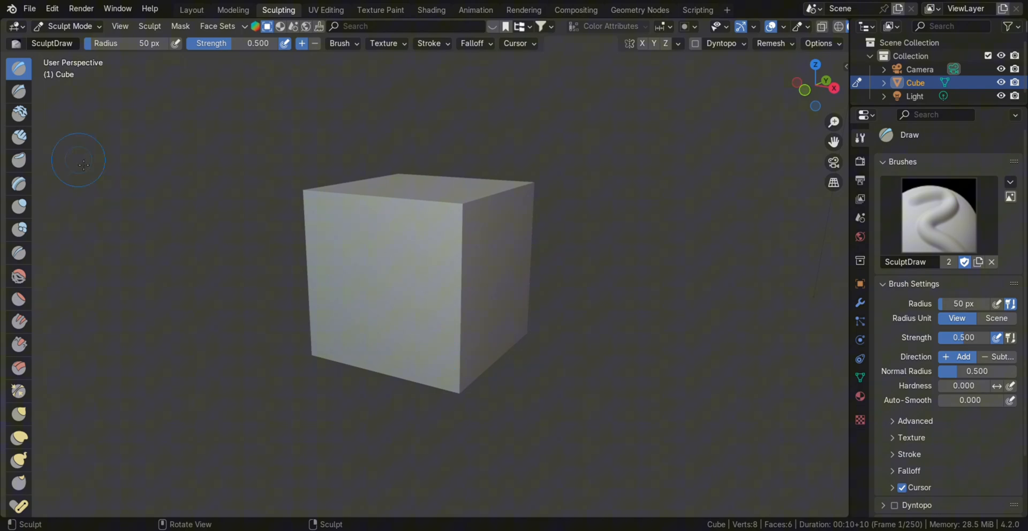
mouse_move(450, 321)
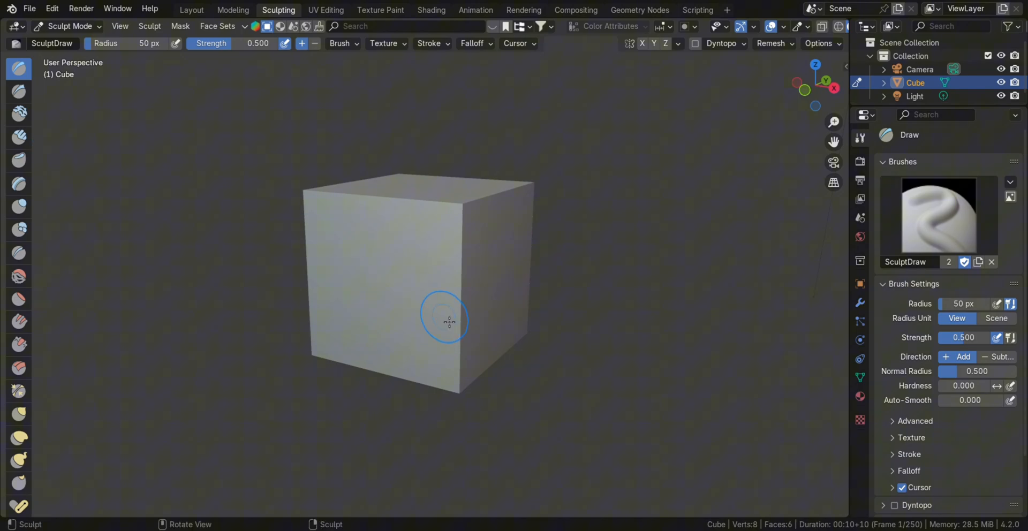
left_click_drag(449, 322, 465, 303)
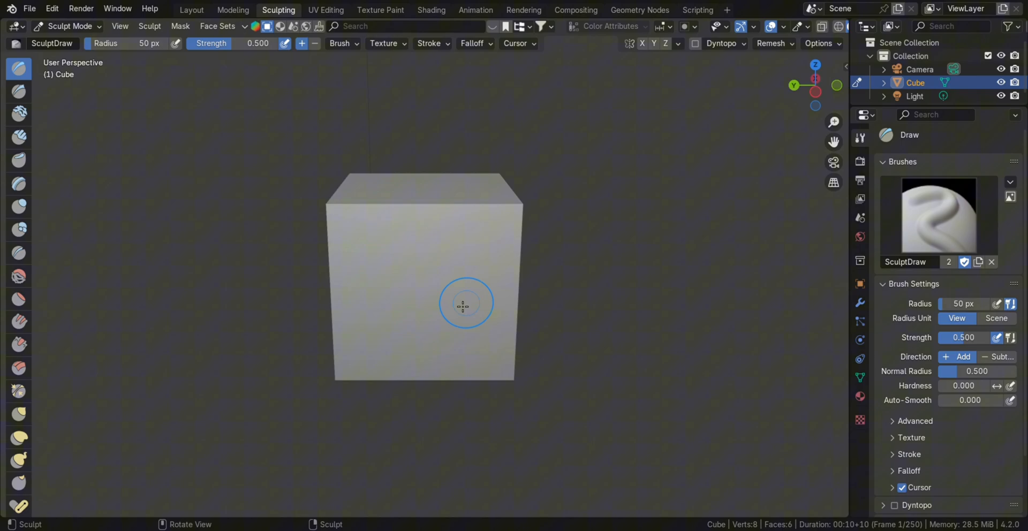
mouse_move(18, 209)
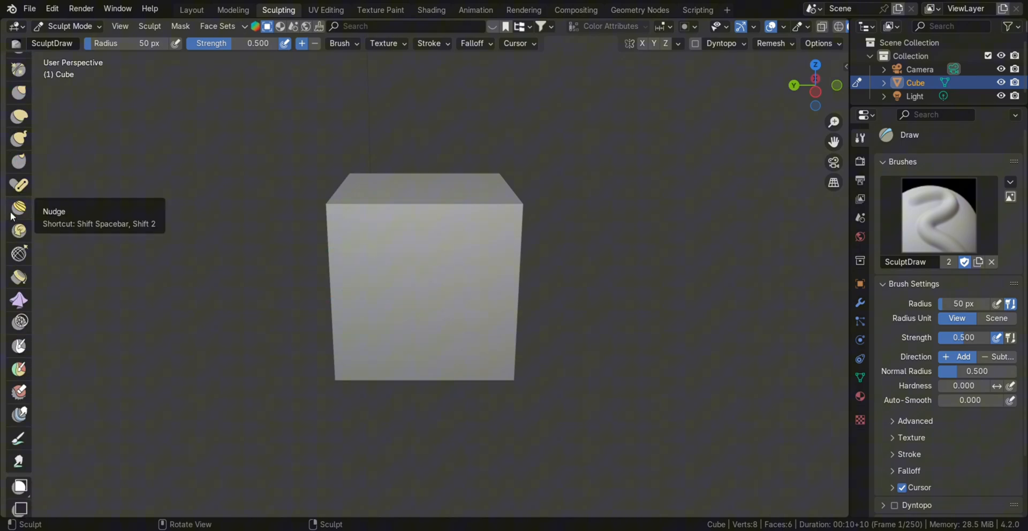
left_click(326, 9)
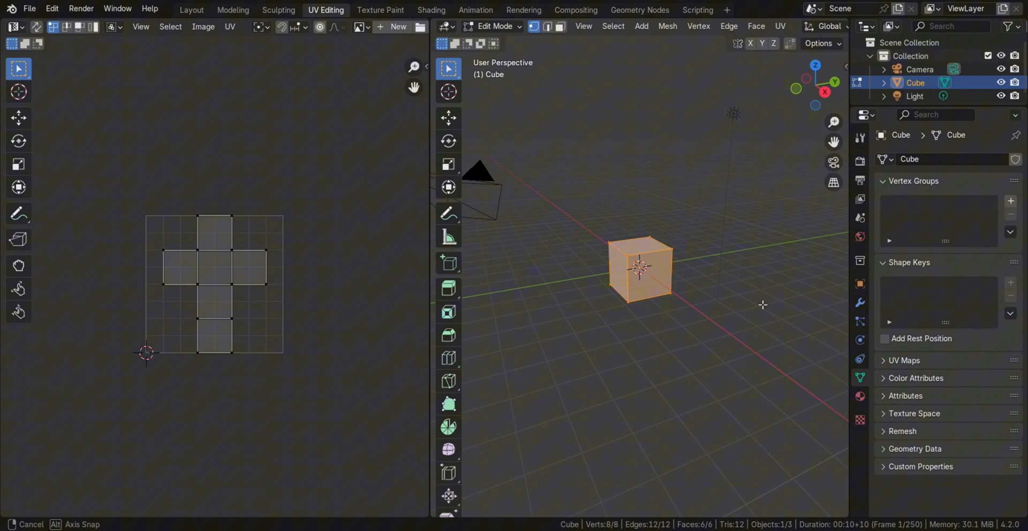
Visit Shading with its Base Color picker, then the Animation and Rendering workspaces, returning to Layout
left_click(431, 9)
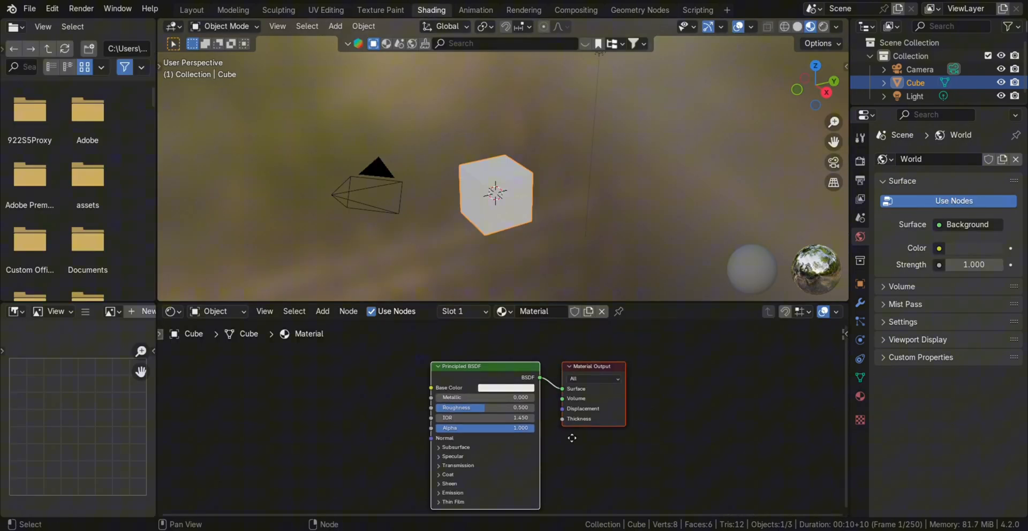
left_click(508, 387)
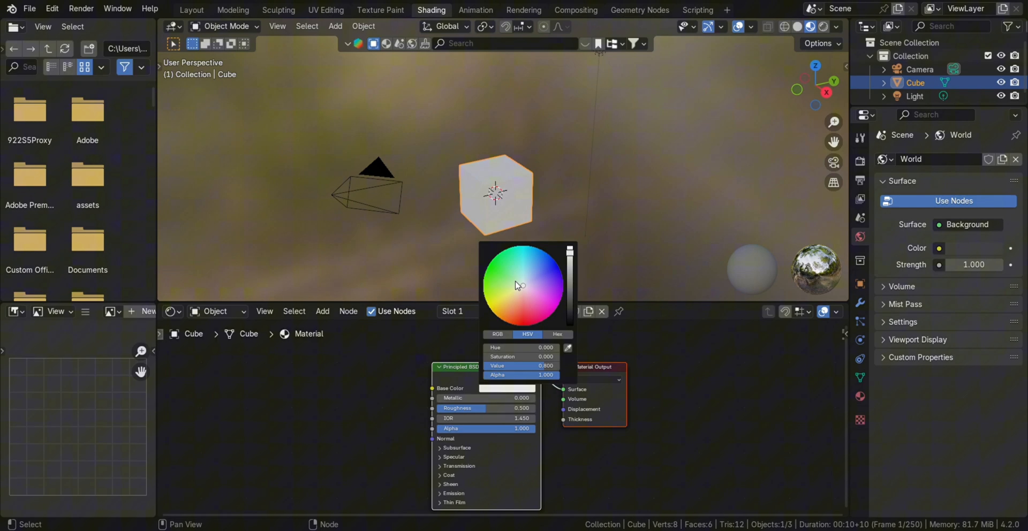
left_click(474, 10)
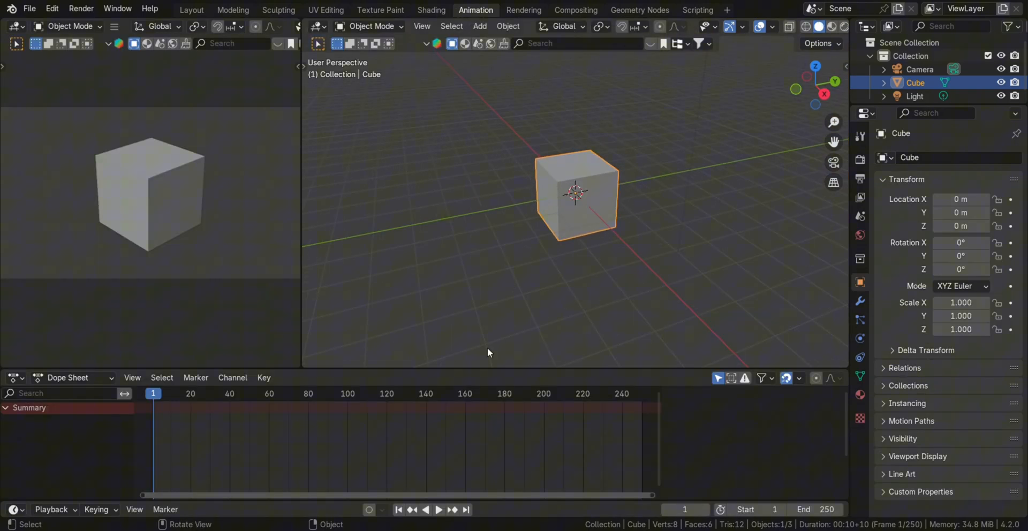
left_click(524, 9)
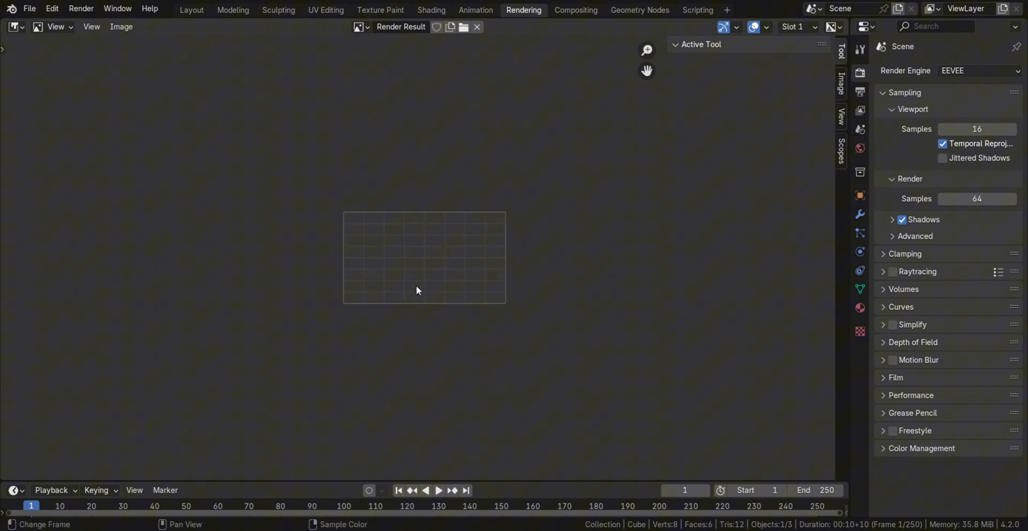
left_click(191, 10)
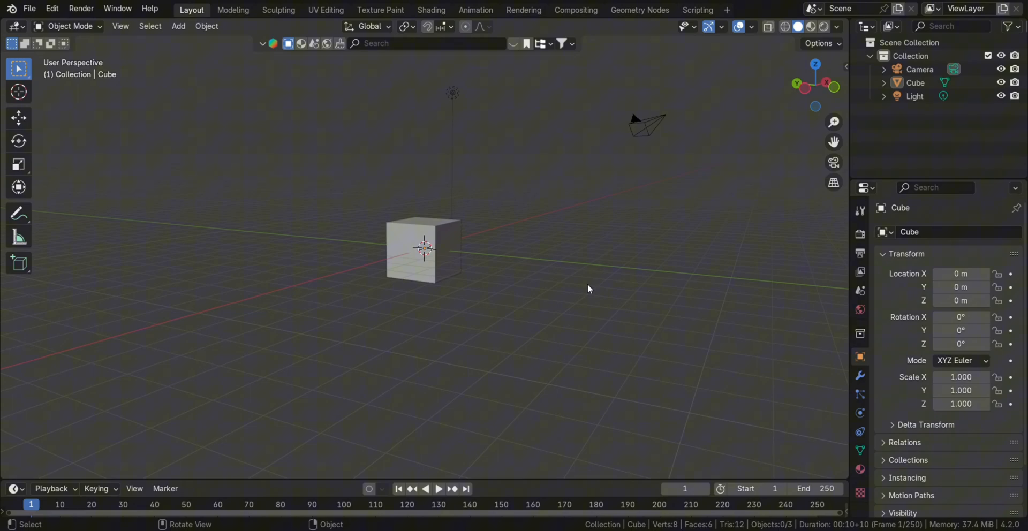
mouse_move(626, 293)
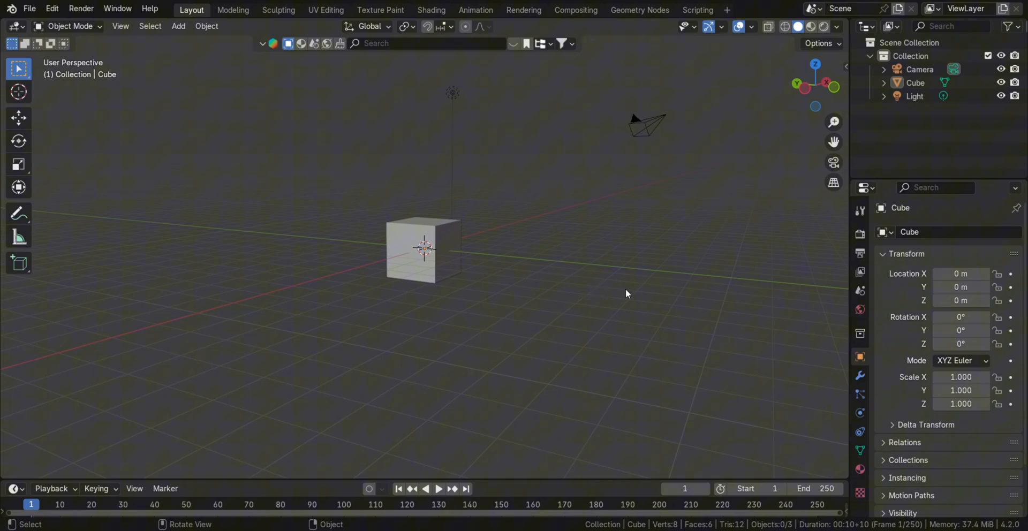
Raise Viewport Samples from 16 to 26, then browse the Output resolution, frame range and format
left_click(860, 235)
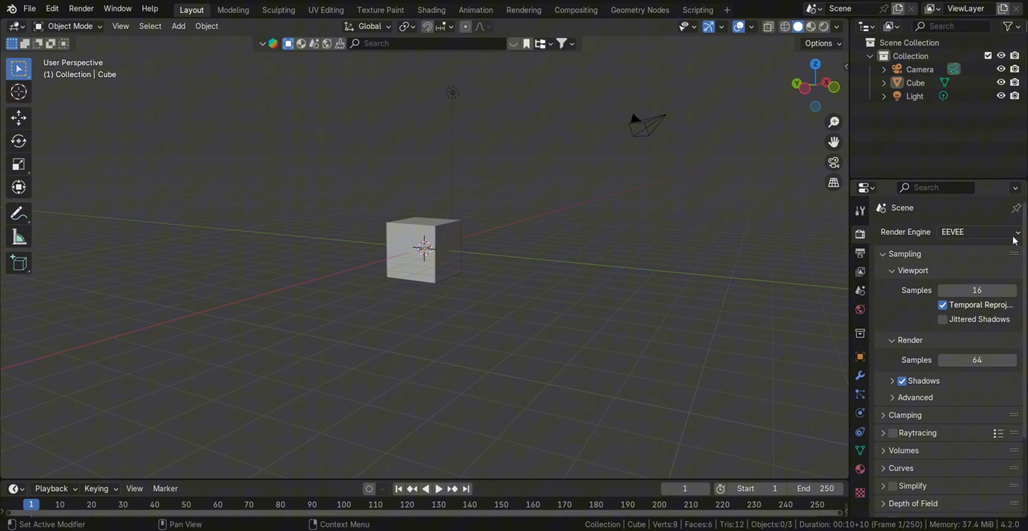
left_click(976, 232)
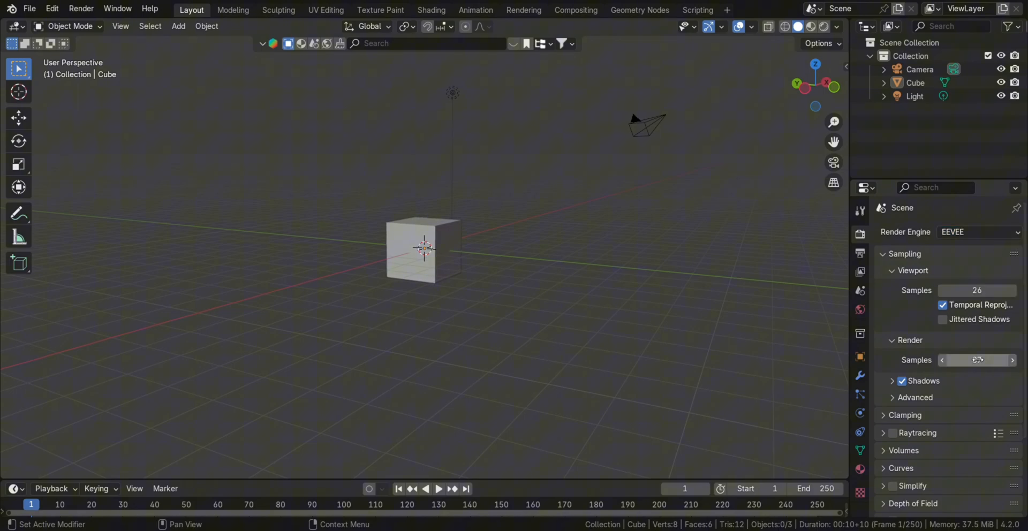
left_click(860, 252)
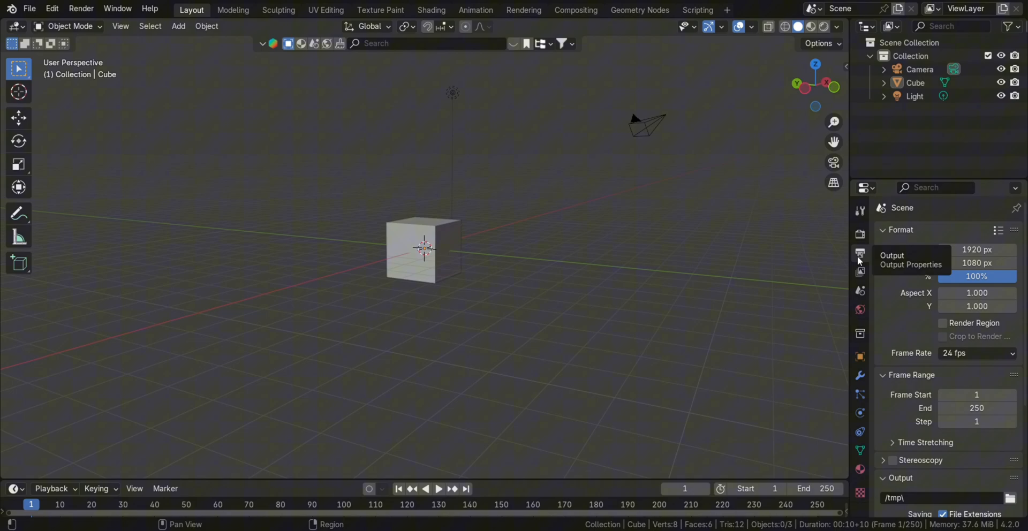
scroll("down", 3)
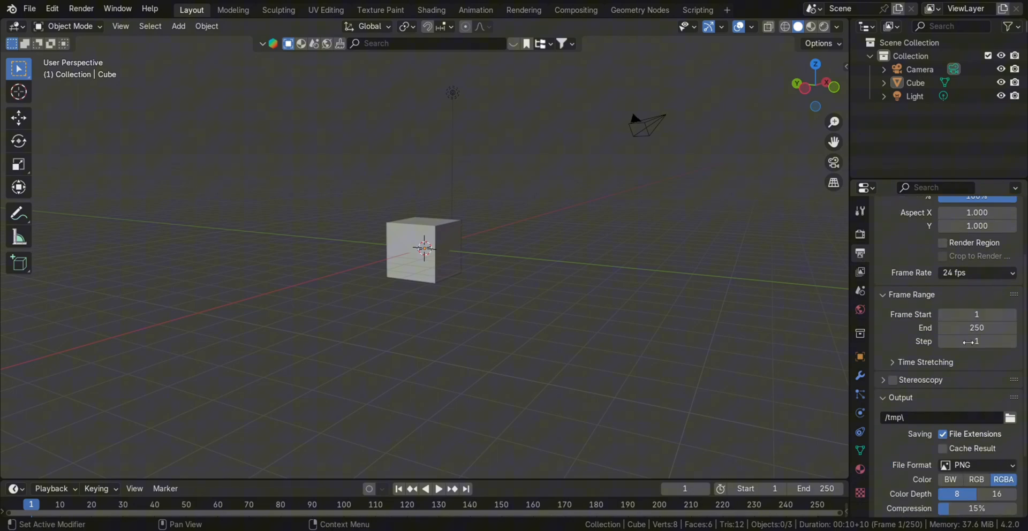
scroll("down", 3)
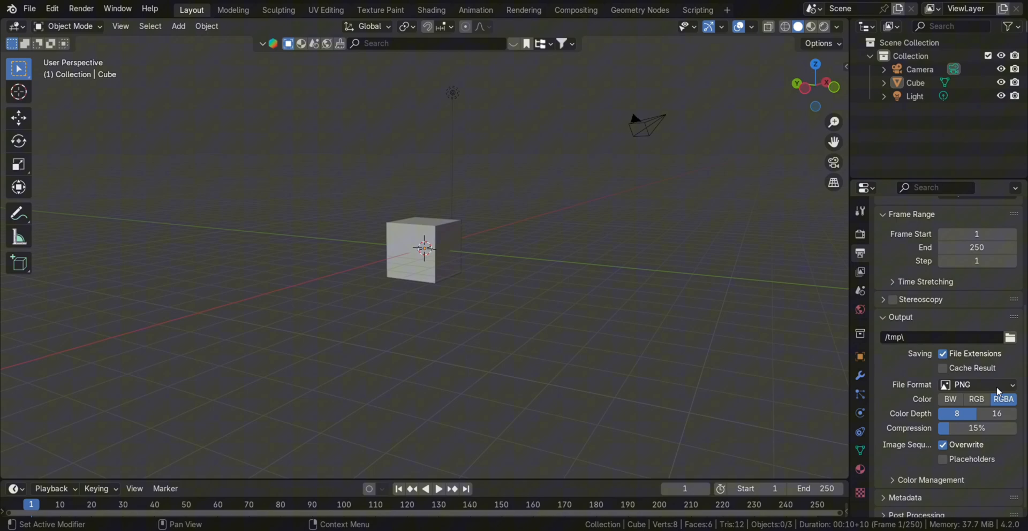
left_click(859, 272)
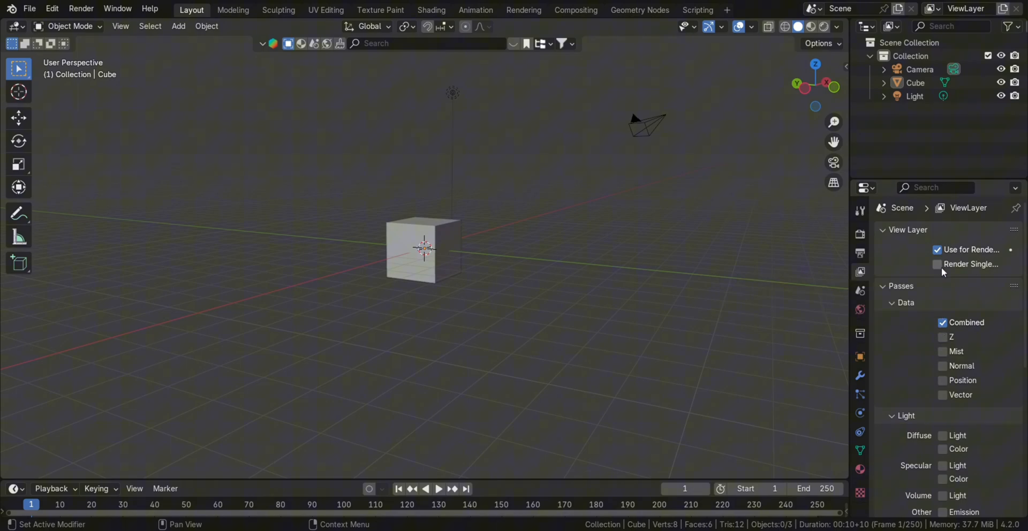
Browse Scene Properties with Units expanded, then the World background colour and strength
scroll("down", 3)
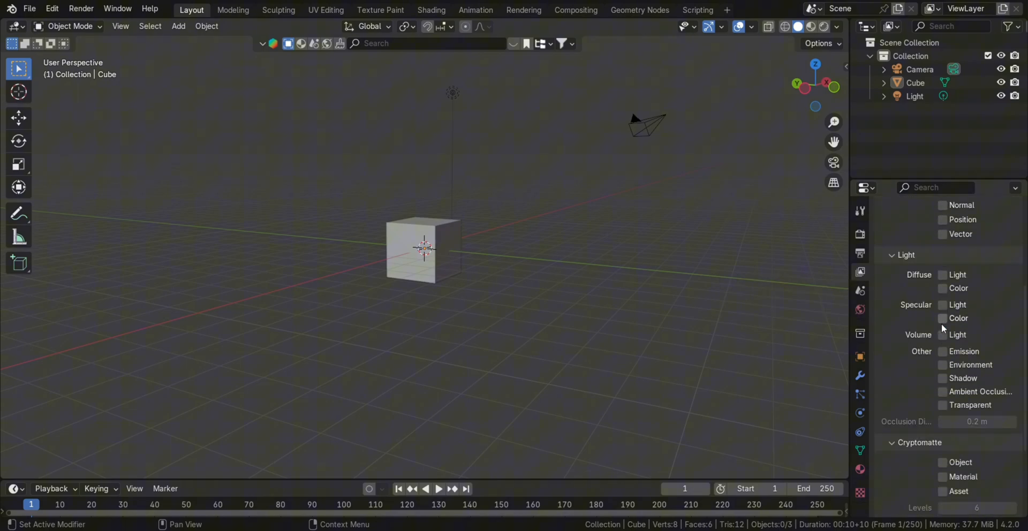
left_click(859, 290)
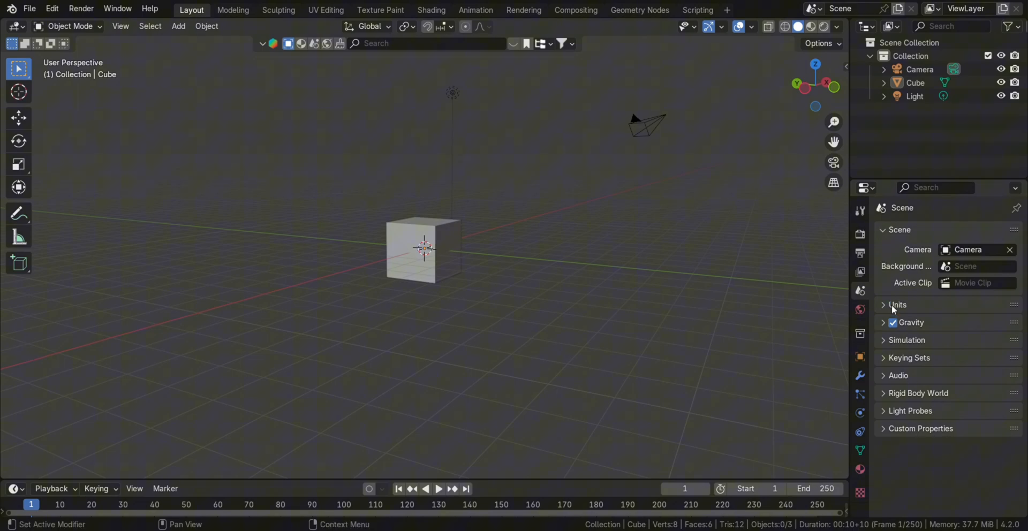
left_click(897, 304)
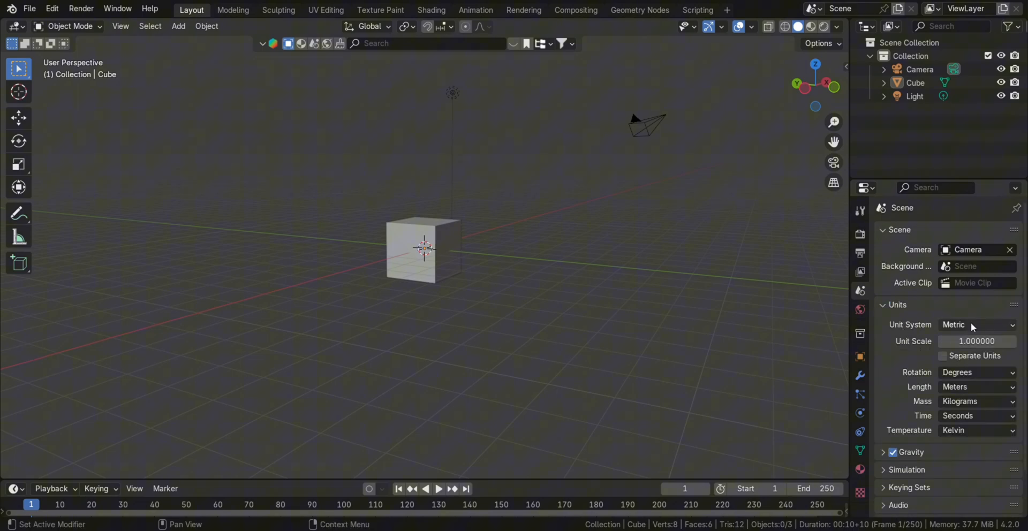
left_click(883, 402)
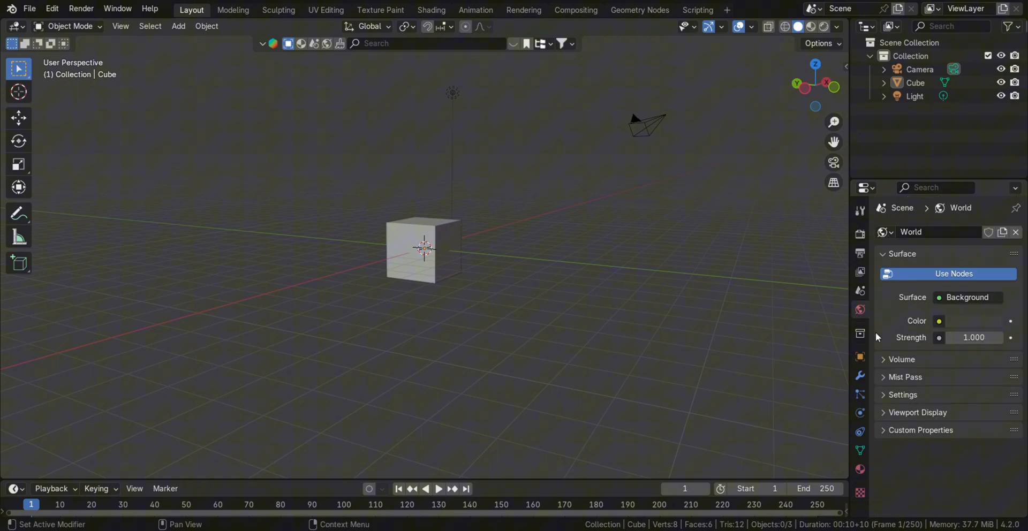
left_click(938, 320)
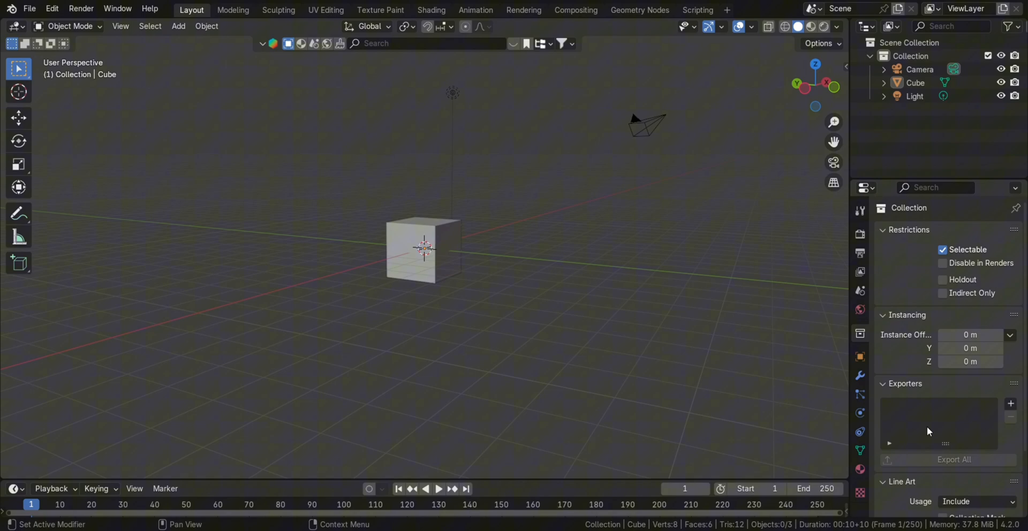
mouse_move(927, 315)
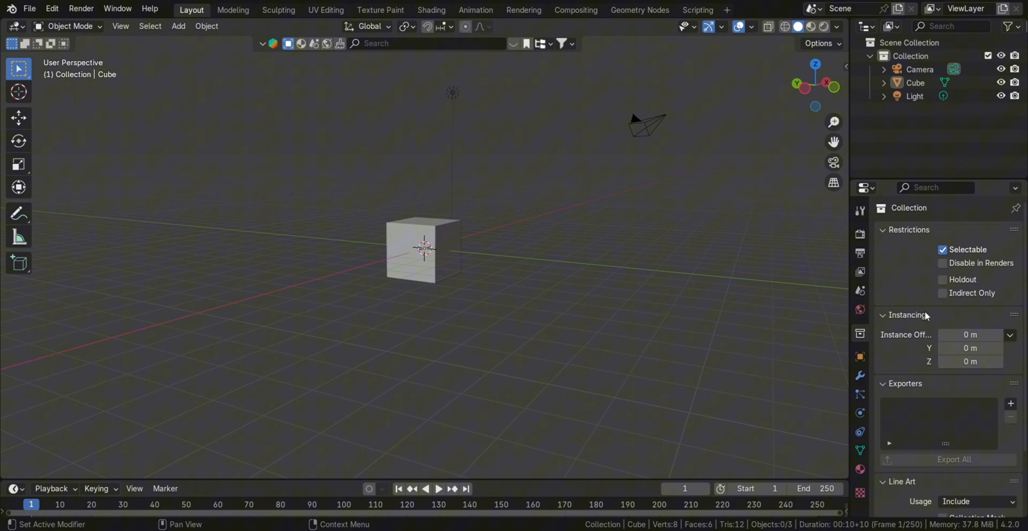
Collapse the collection's Line Art panel while re-expanding the Exporters section
scroll("down", 3)
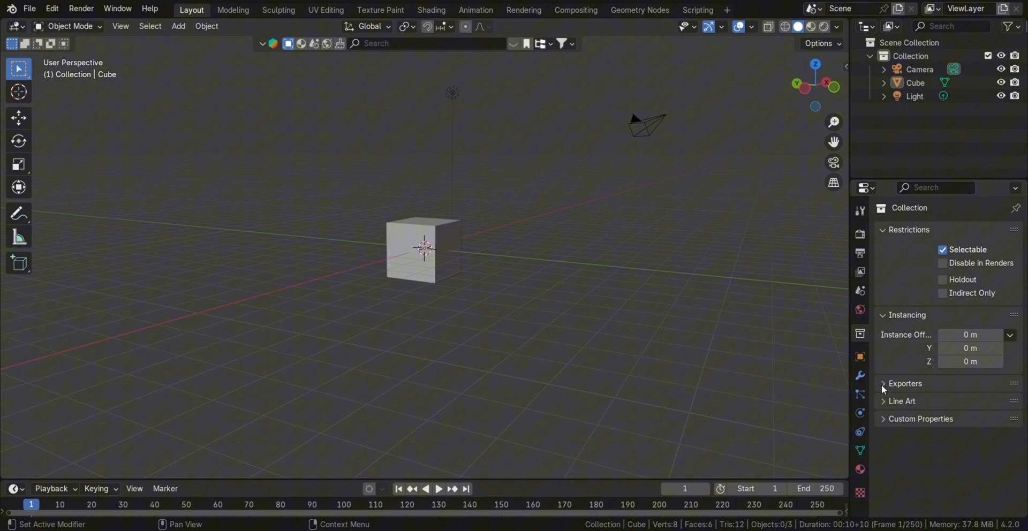
left_click(906, 383)
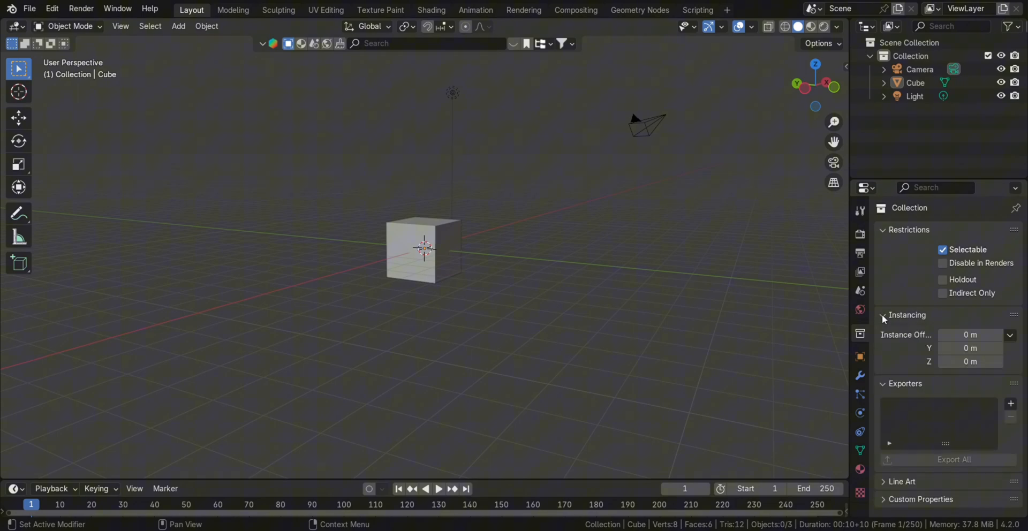
mouse_move(960, 497)
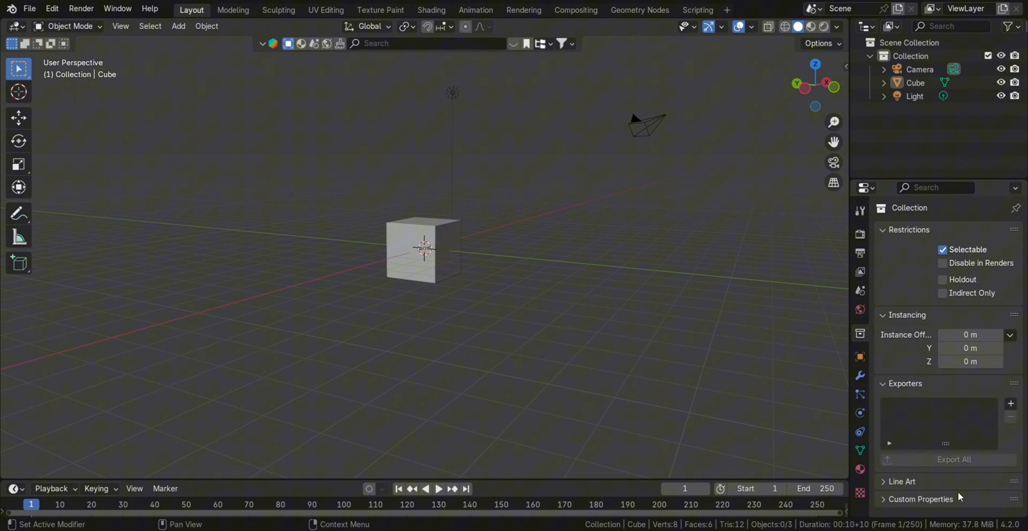
left_click(860, 356)
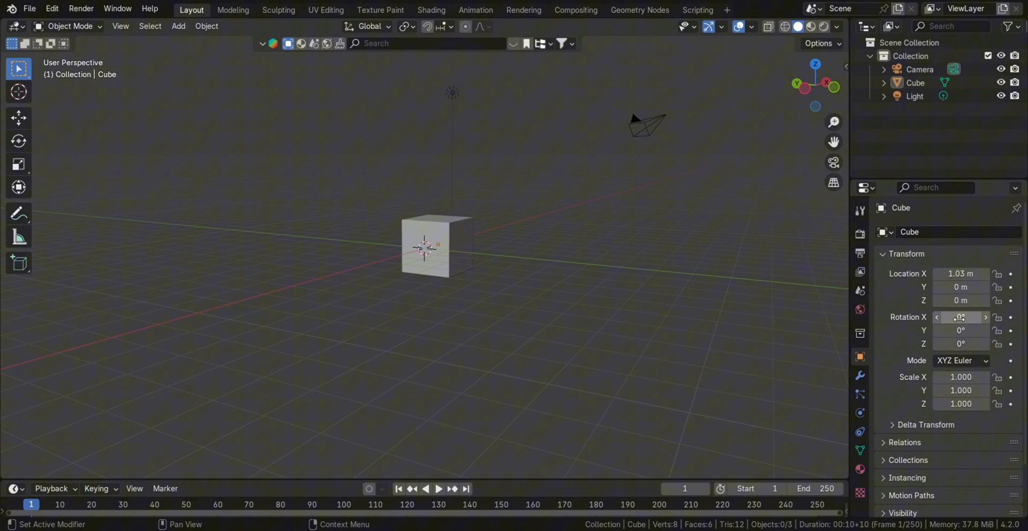
Set the cube's X rotation to 130° and browse the Add Modifier search list
type("130")
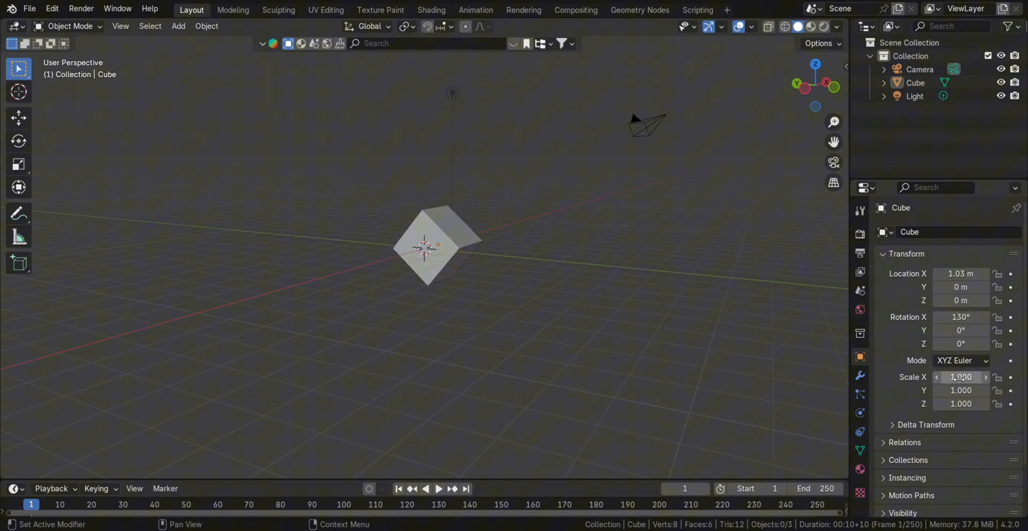
left_click(860, 375)
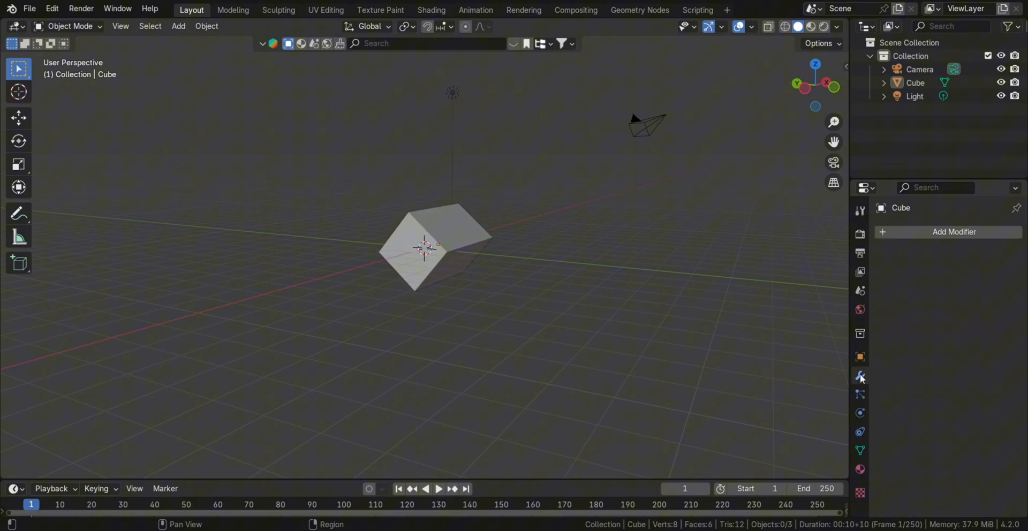
left_click(955, 232)
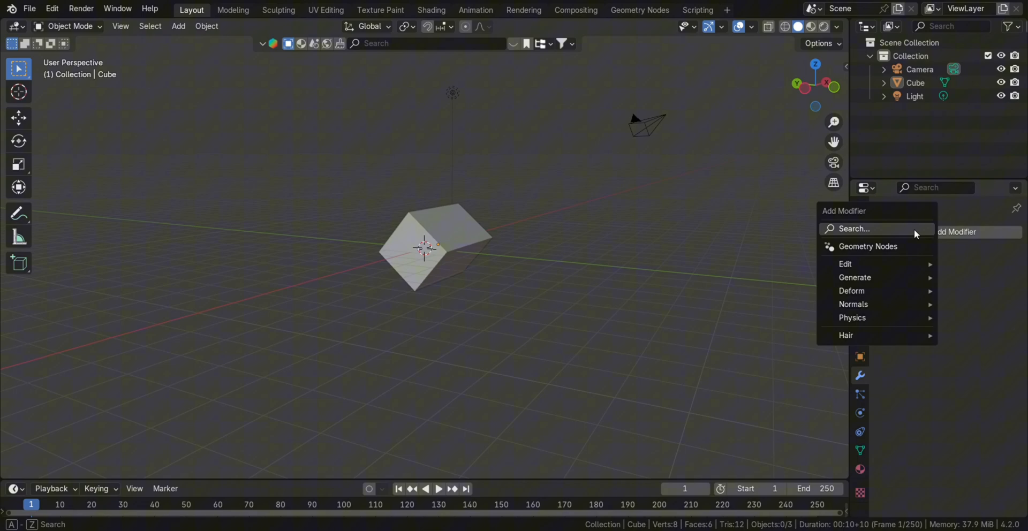
left_click(855, 229)
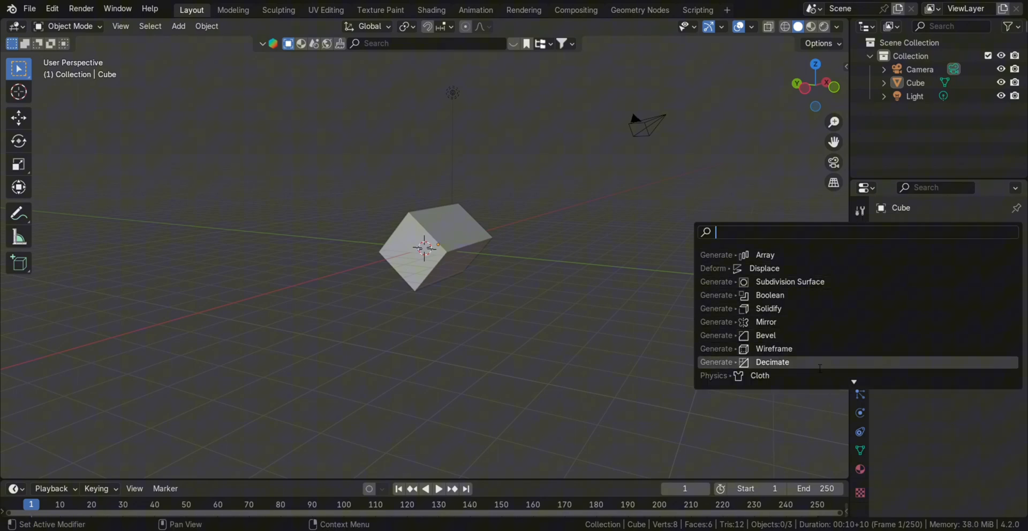
scroll("down", 3)
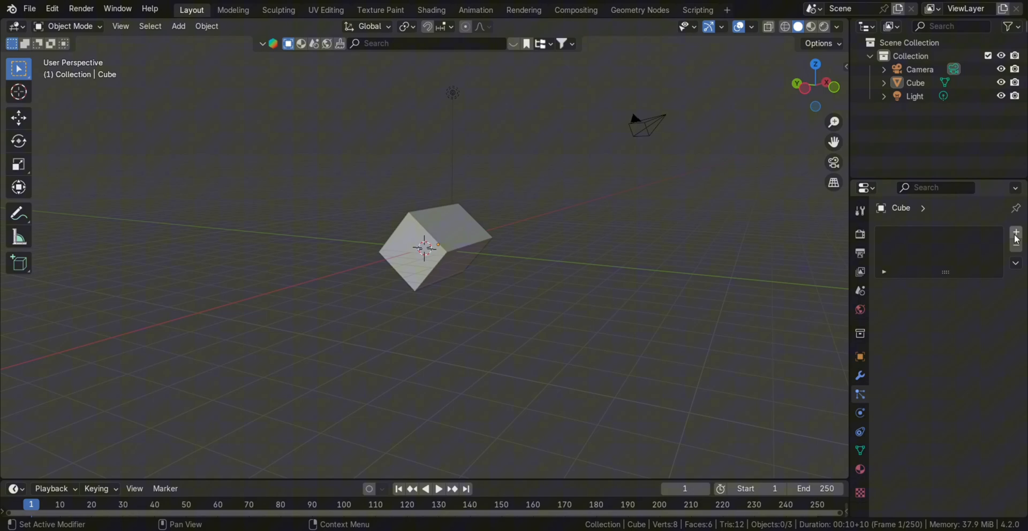
Add a hair particle system to the cube and orbit around the hair-covered result
left_click(1016, 232)
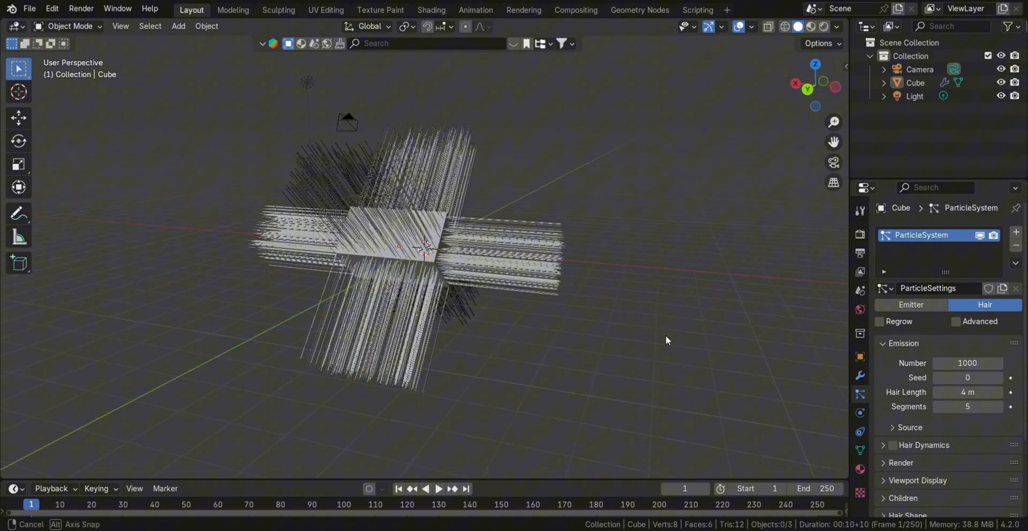
left_click_drag(666, 340, 555, 345)
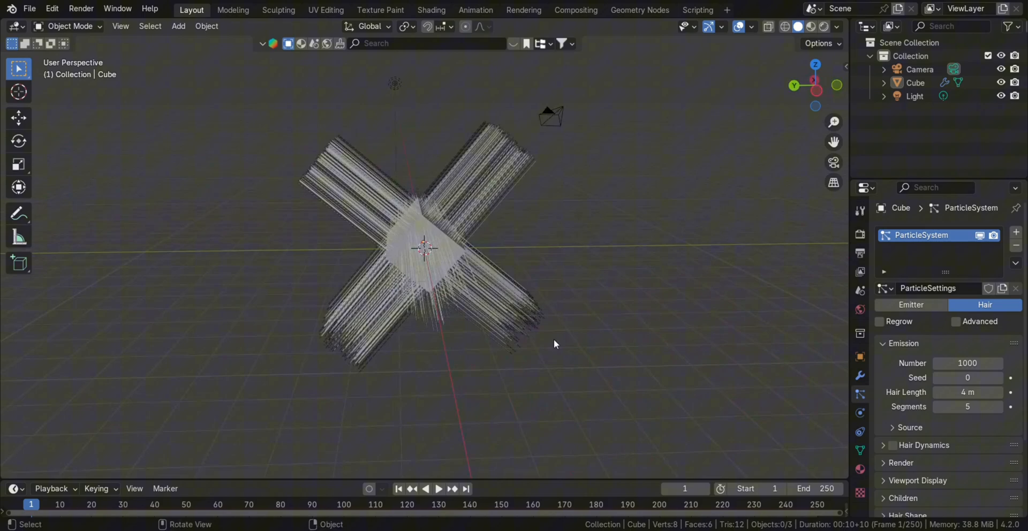
left_click(859, 413)
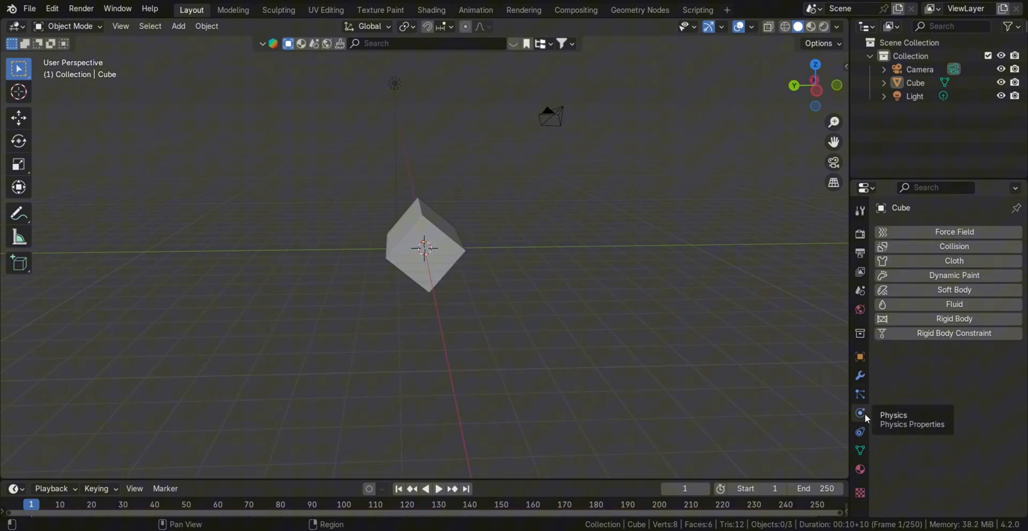
Enable Collision, swap it for Cloth physics, then remove the cloth simulation
left_click(955, 246)
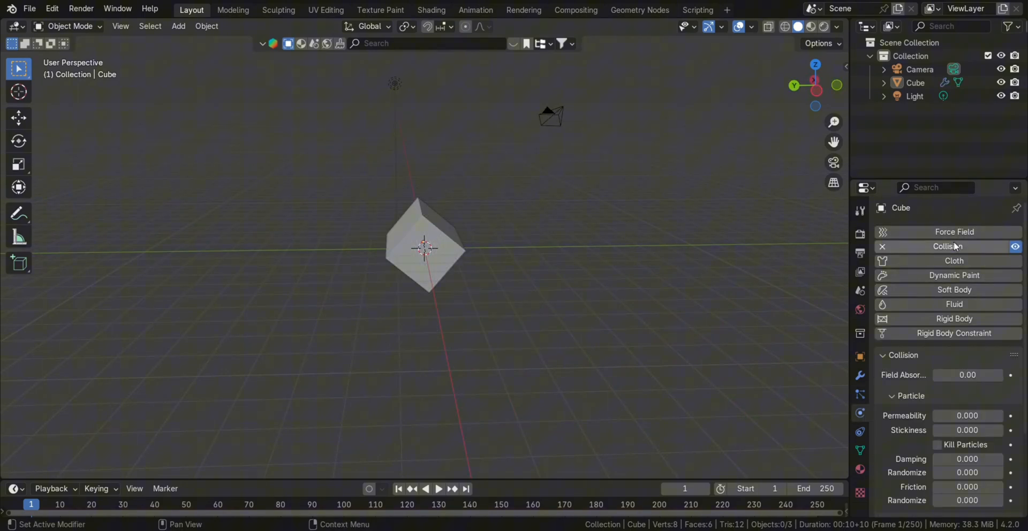
left_click(954, 260)
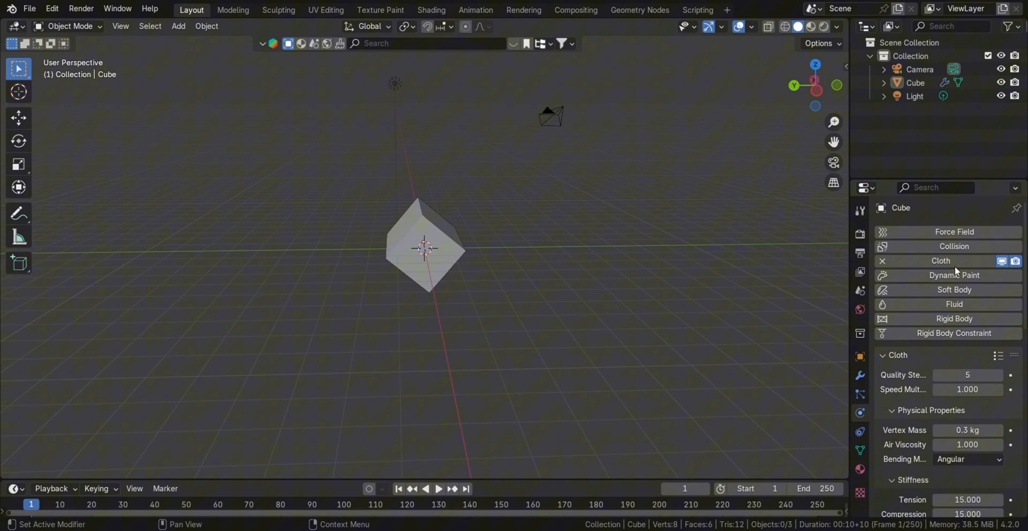
left_click(882, 260)
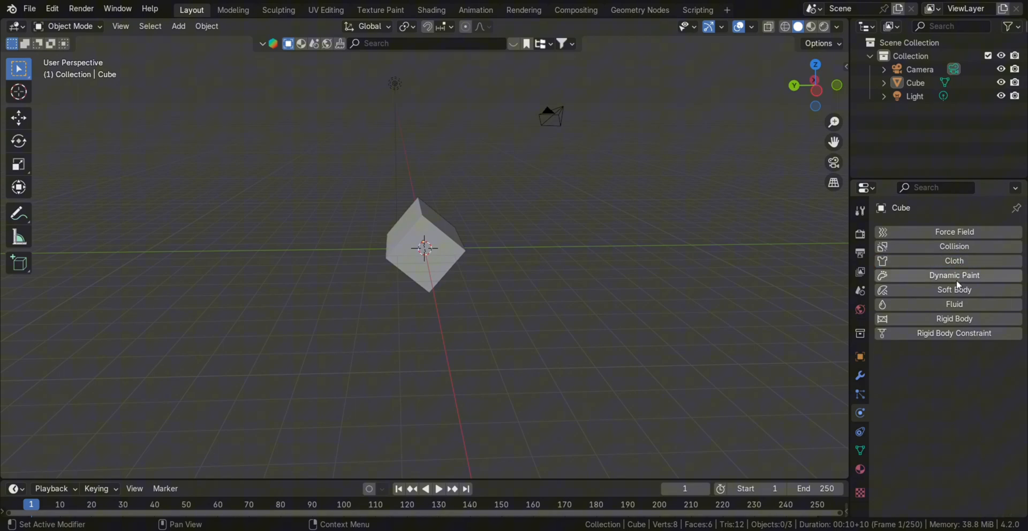
mouse_move(961, 304)
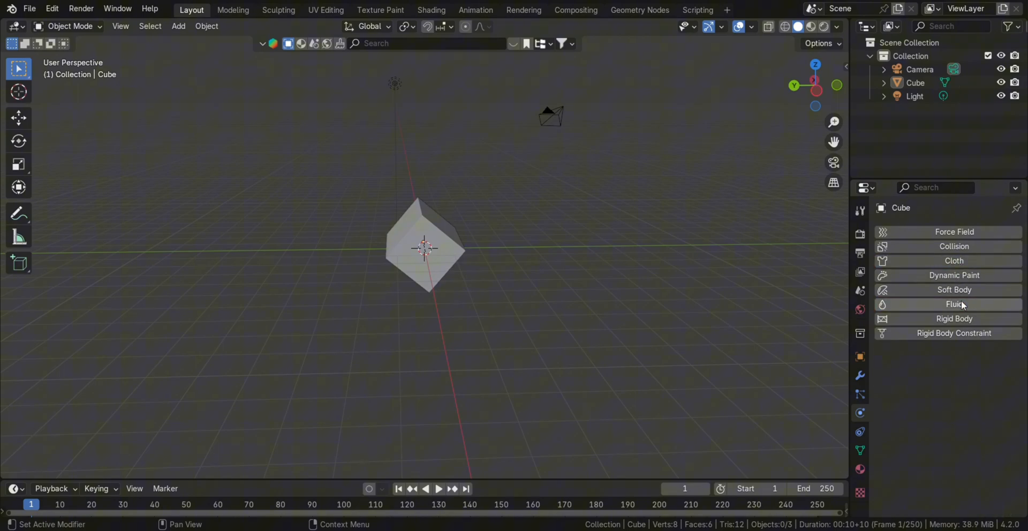
left_click(859, 431)
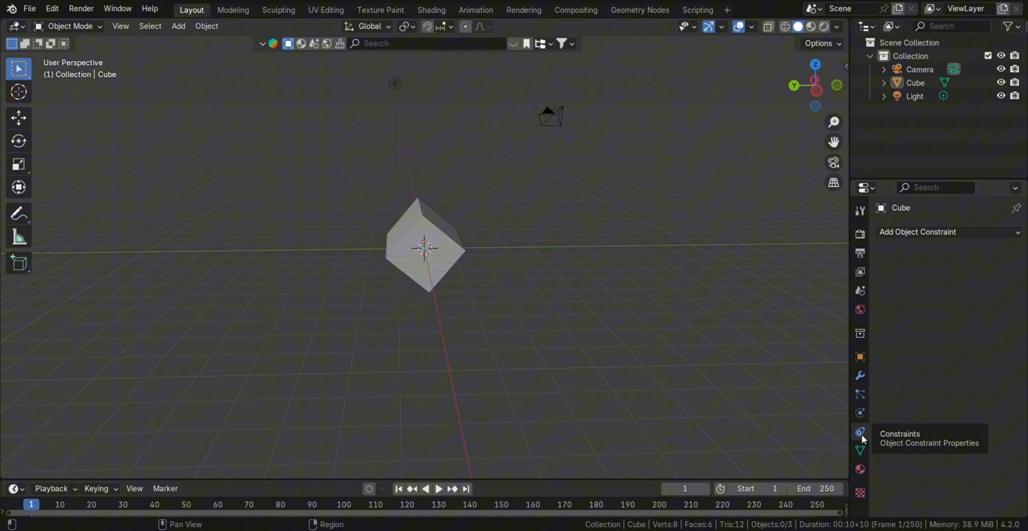
left_click(918, 231)
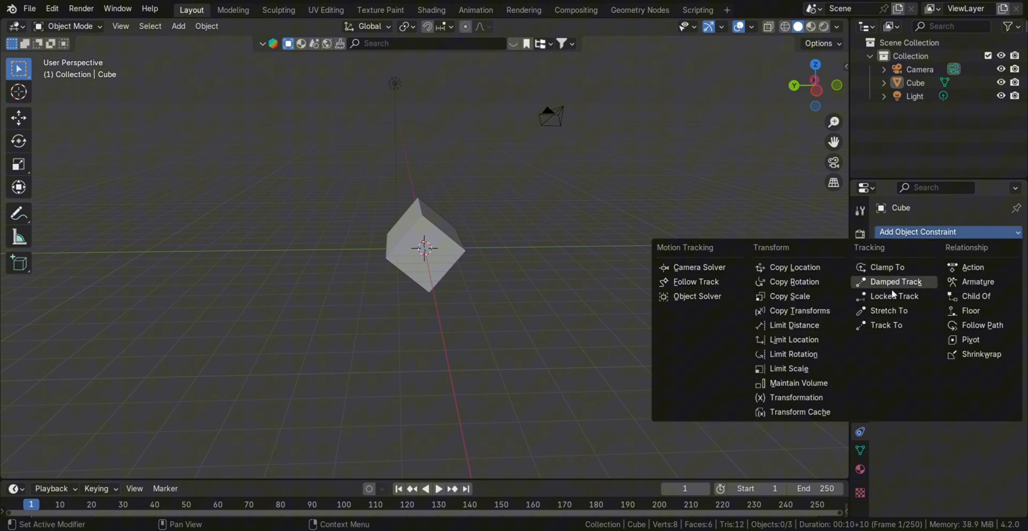
mouse_move(887, 324)
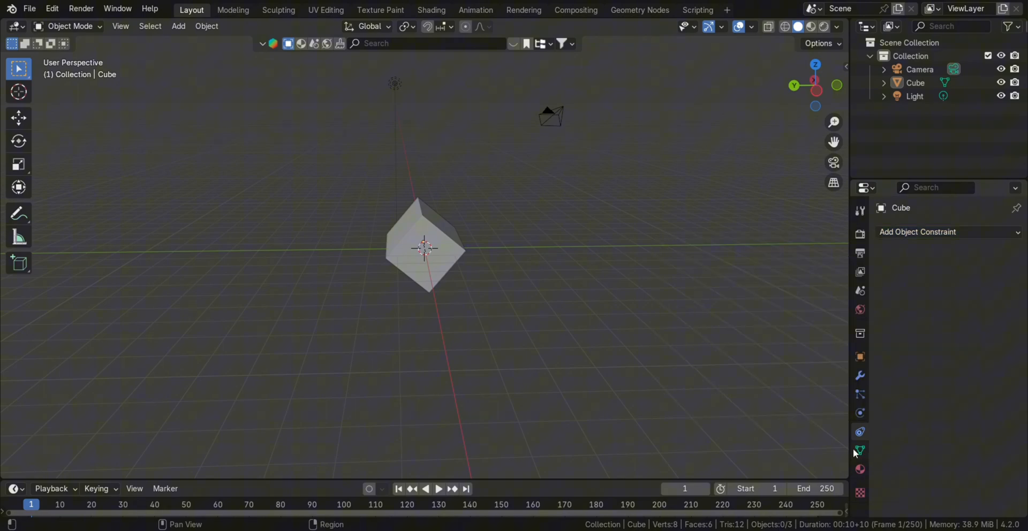
Browse the cube's mesh data, collapsing Vertex Groups and toggling UV Maps, then view its material
left_click(860, 450)
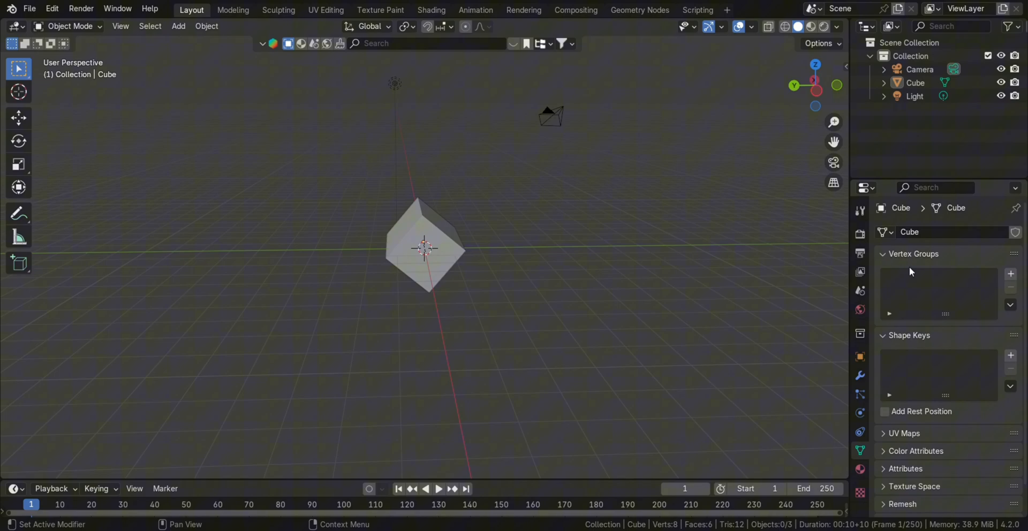
left_click(884, 254)
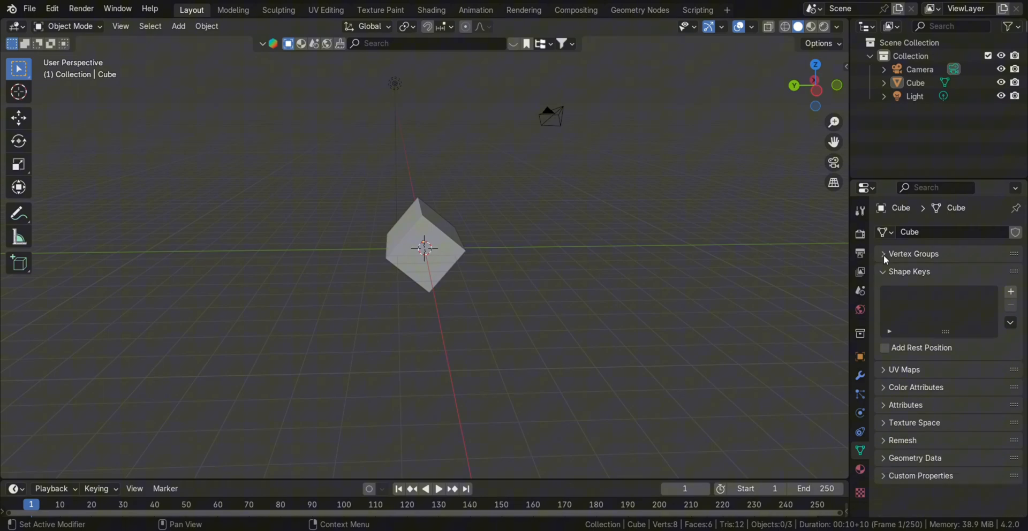
left_click(905, 369)
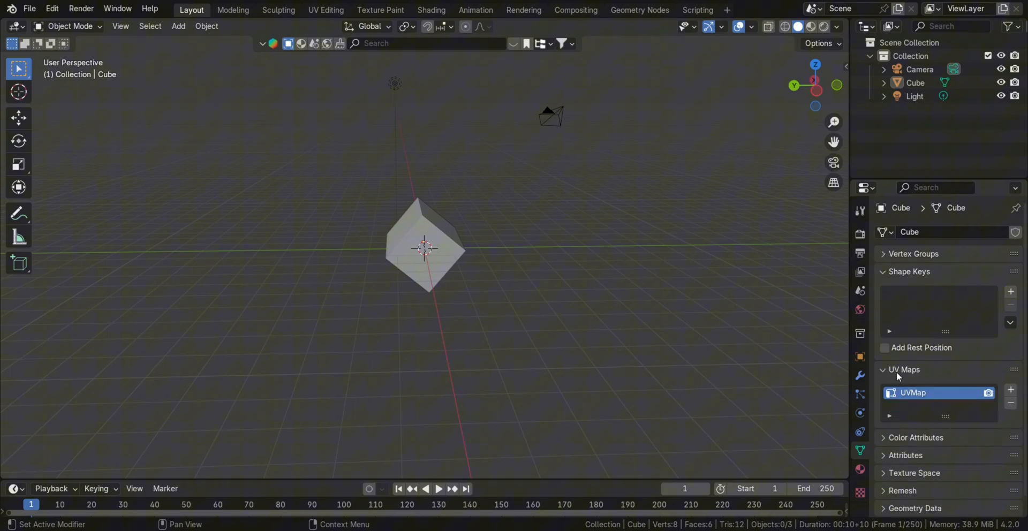
left_click(884, 370)
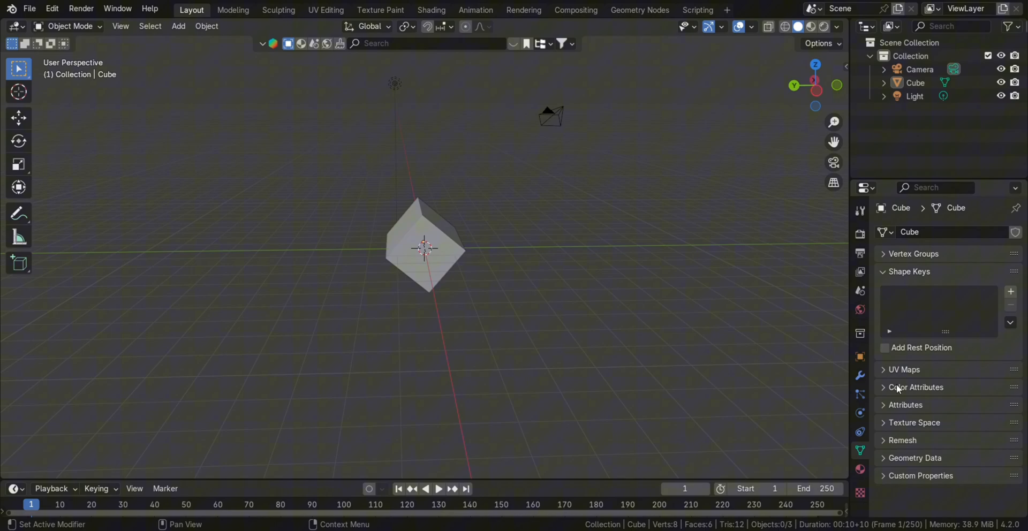
left_click(860, 468)
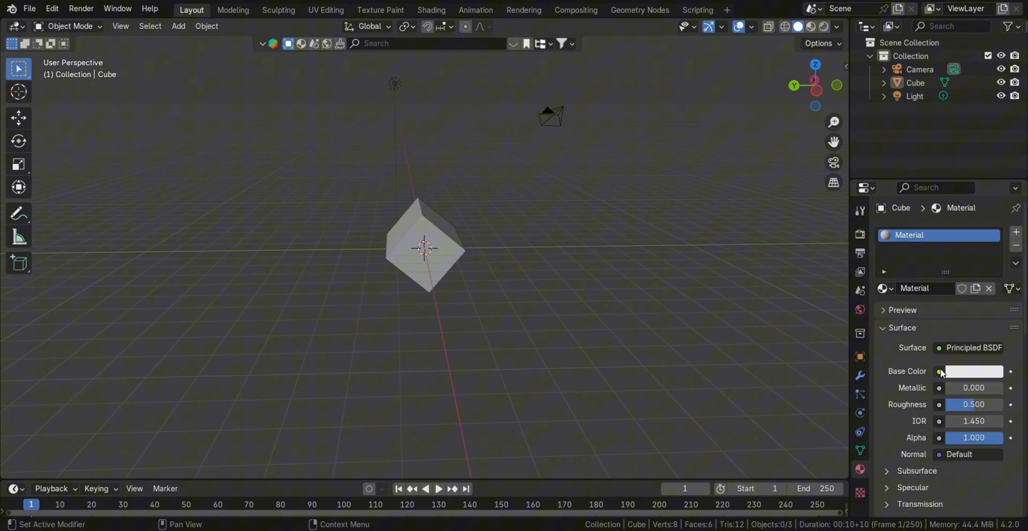
Unlink the cube's material in the Material tab so only the New button remains
left_click(939, 371)
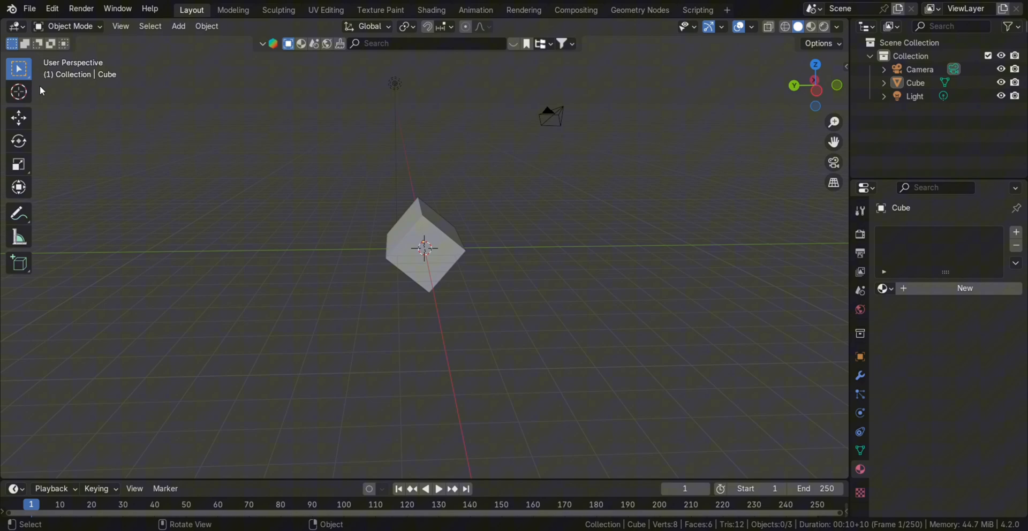
key("g")
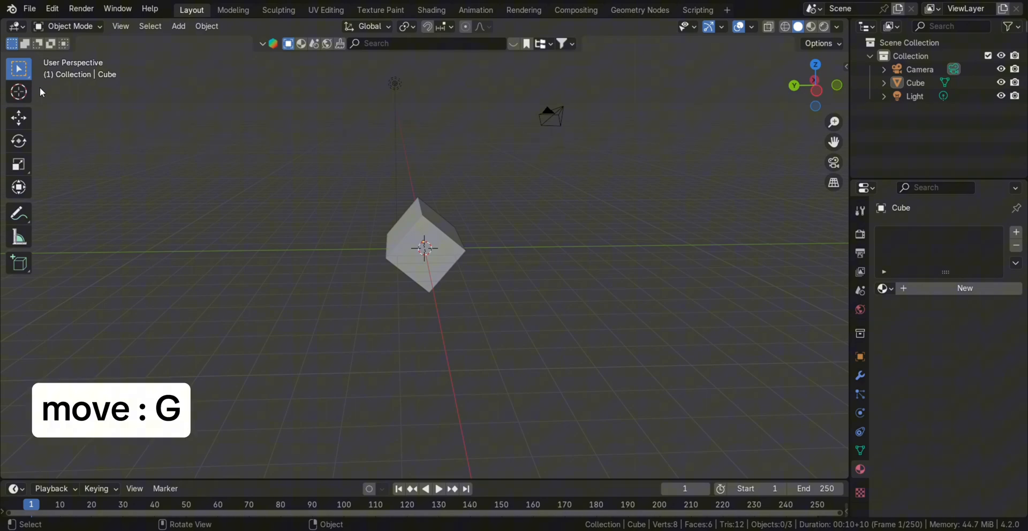
Try the toolbar's Move and Rotate tools on the selected cube
left_click(18, 117)
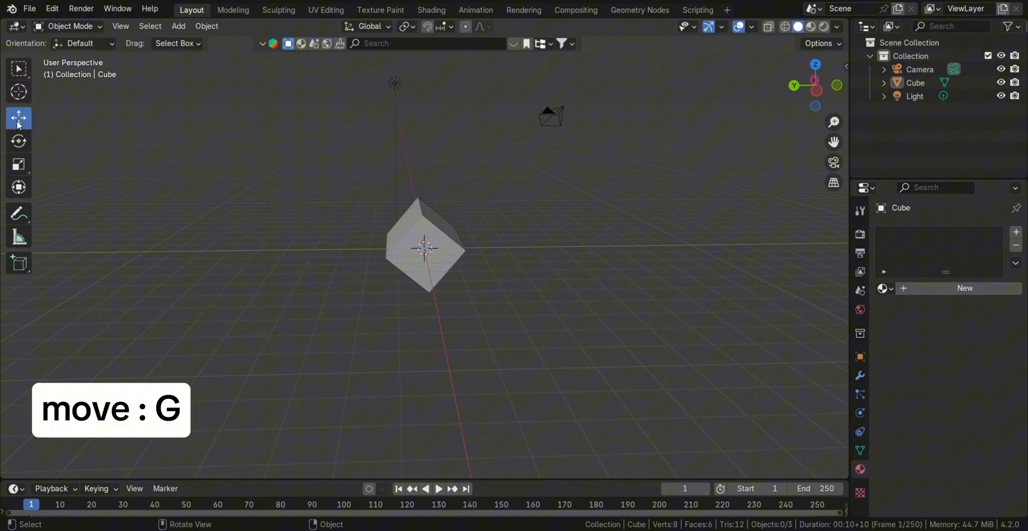
mouse_move(19, 140)
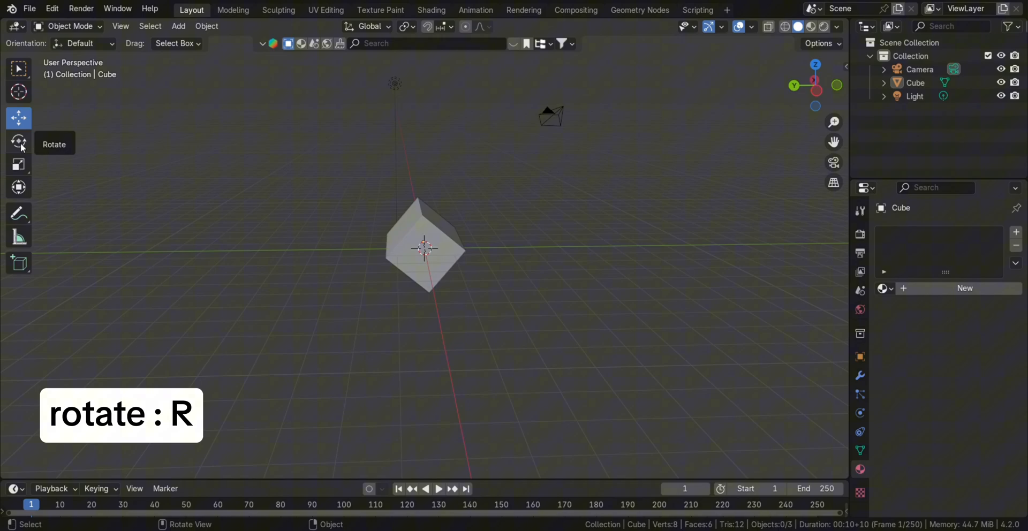
left_click(19, 140)
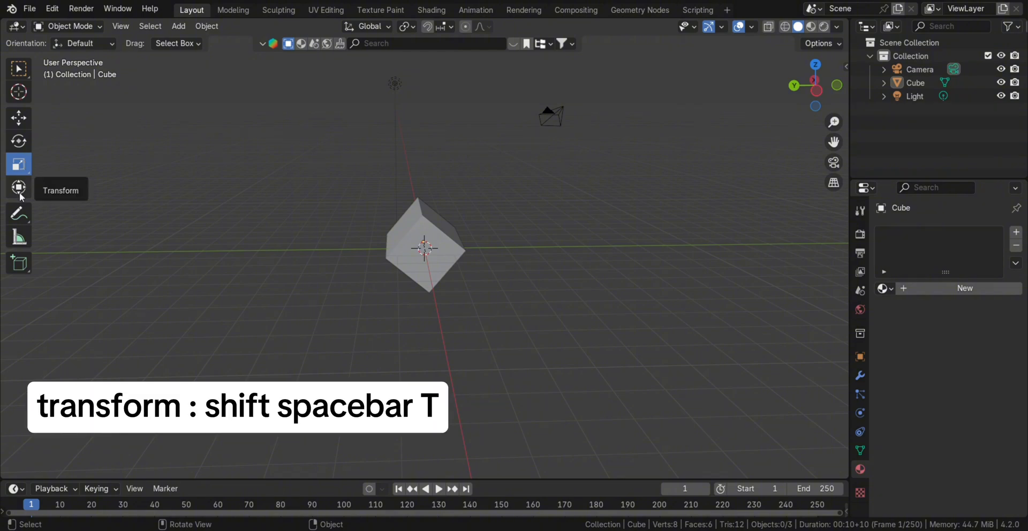
mouse_move(18, 187)
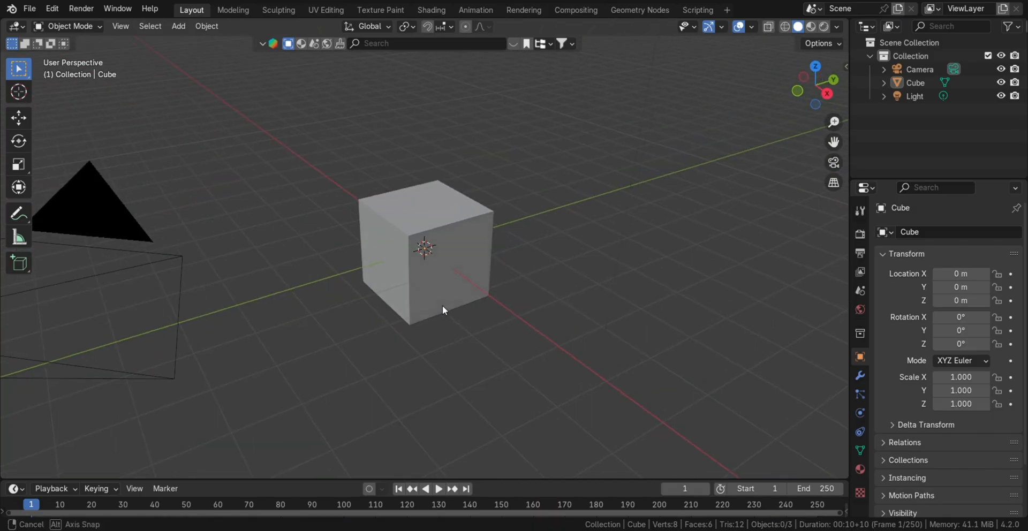
left_click_drag(443, 310, 435, 287)
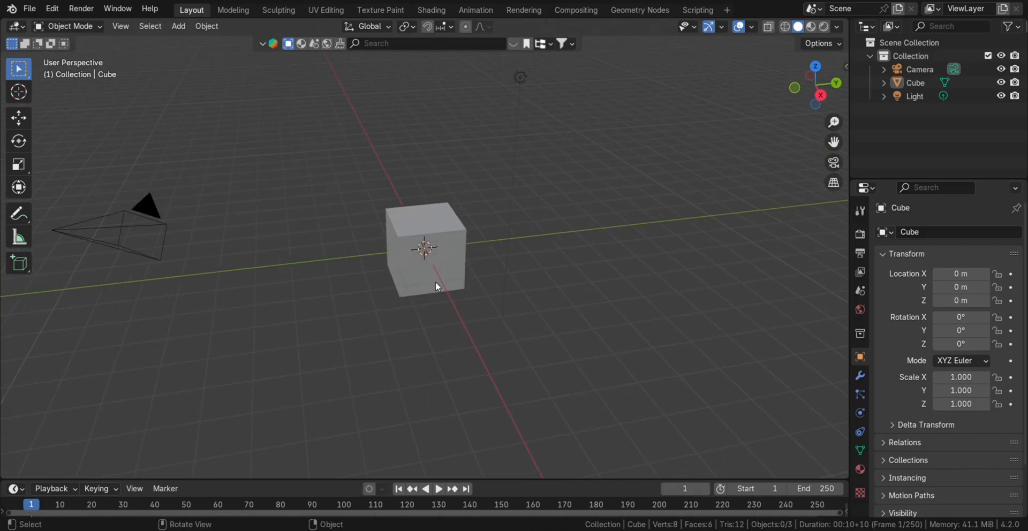
key("shift+A")
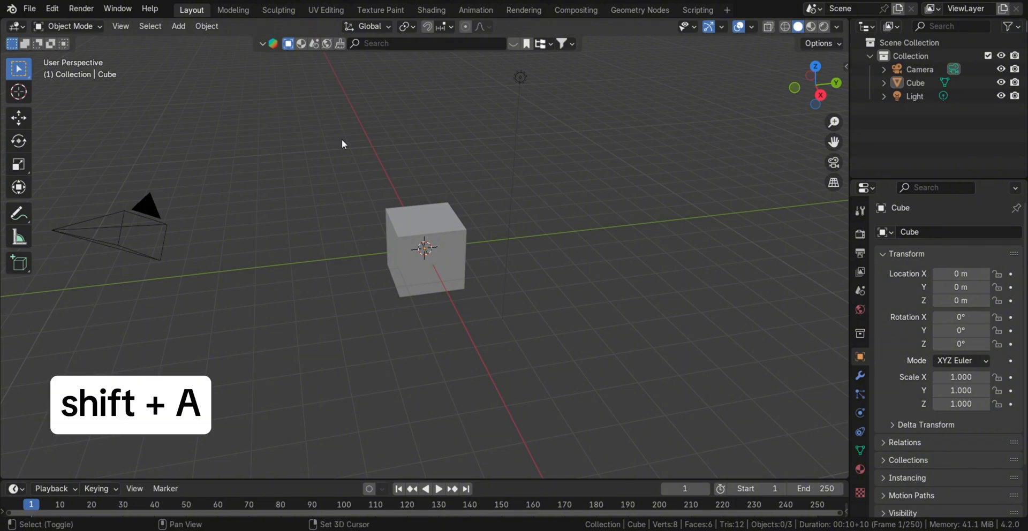
key("shift+A")
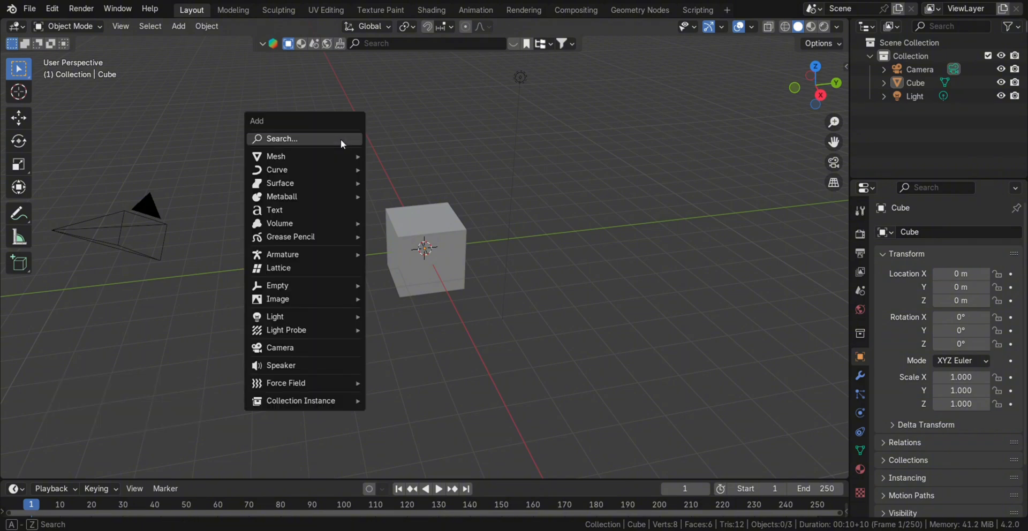
mouse_move(275, 156)
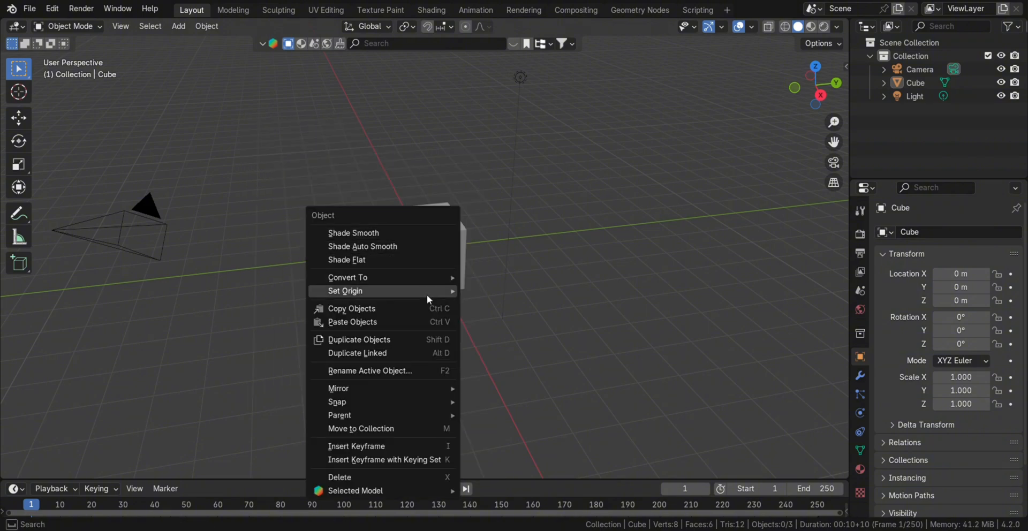
left_click(547, 251)
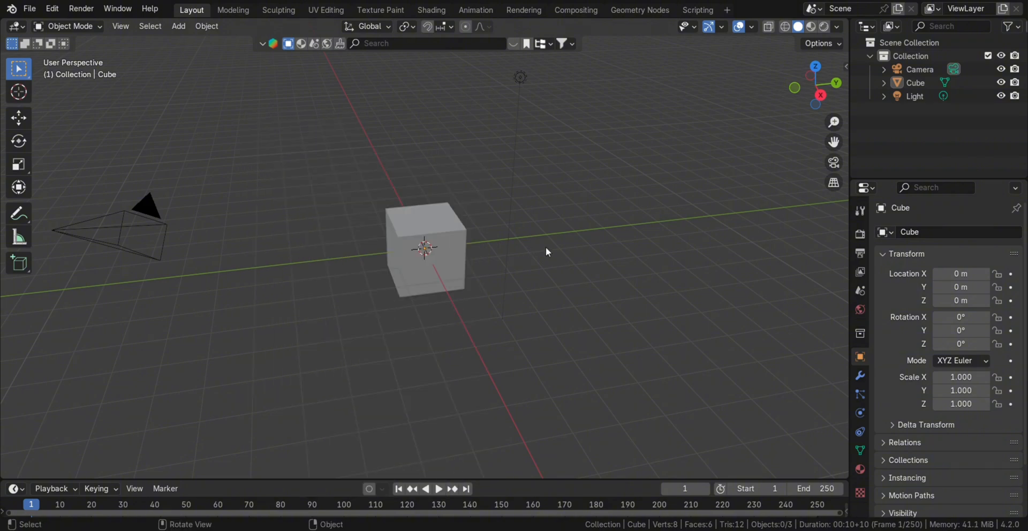
mouse_move(558, 287)
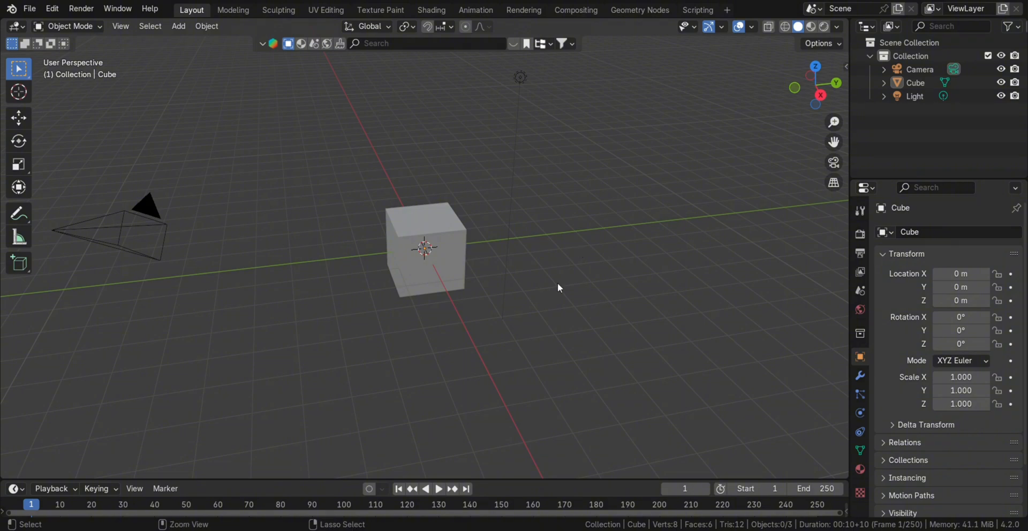
Switch the selected cube from Object Mode into Edit Mode with Tab
key("ctrl+p")
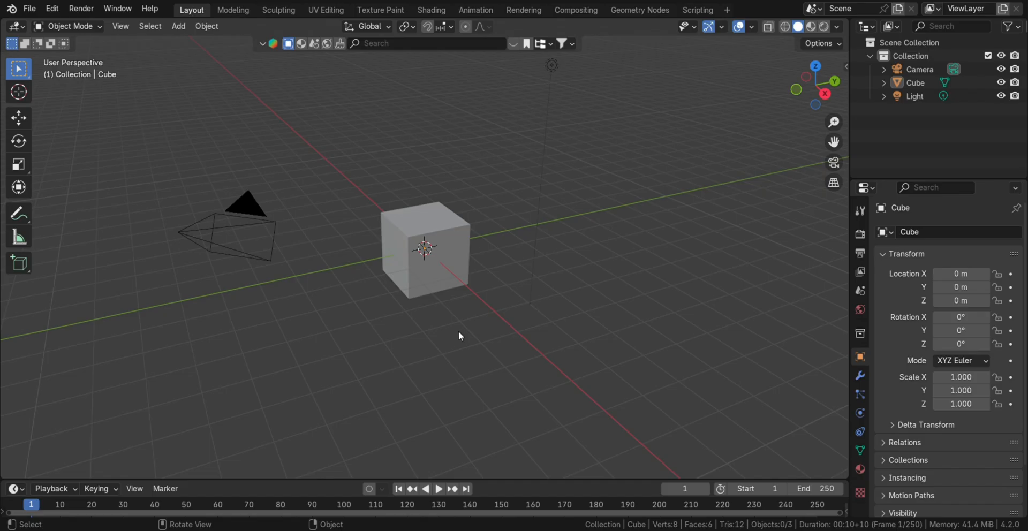
key("Tab")
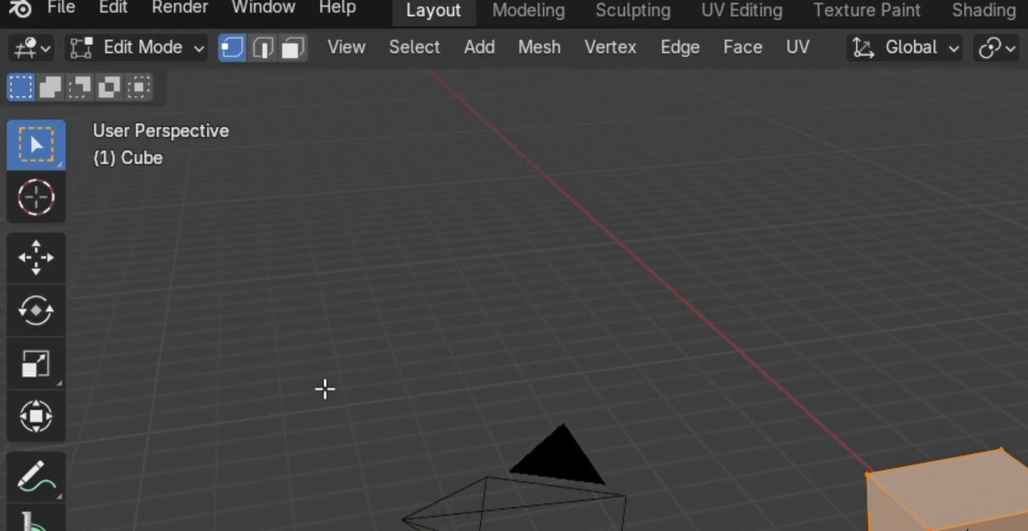
Switch to face select and extrude a cube face outward with E
left_click(292, 48)
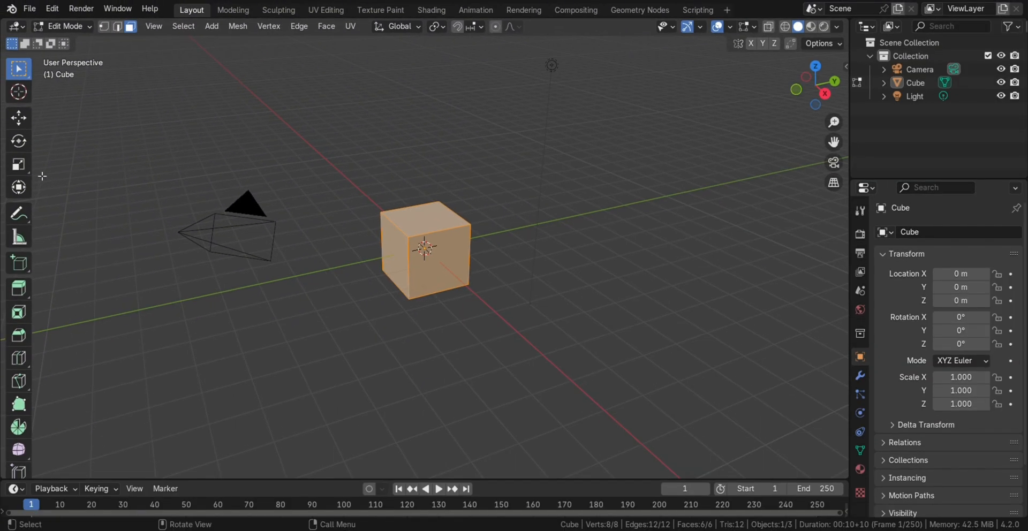
key("e")
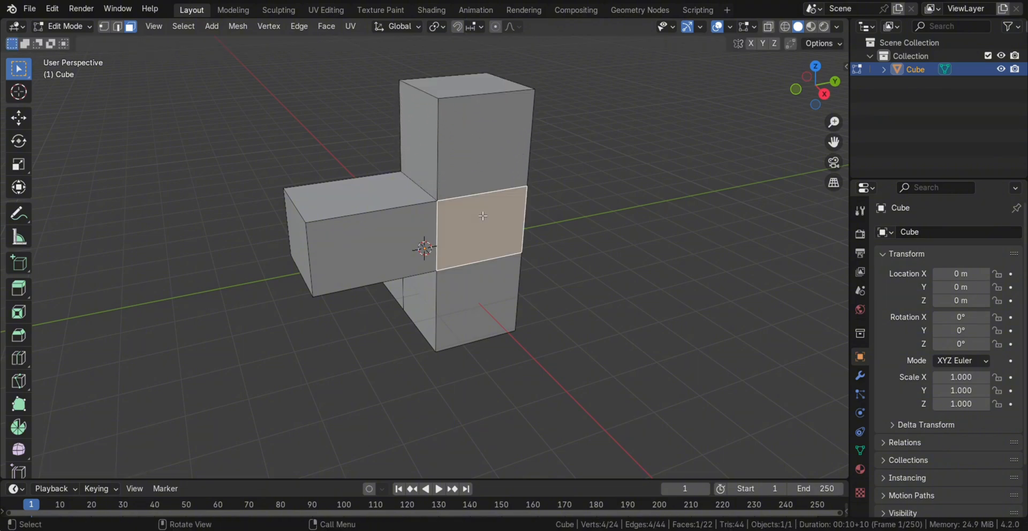
Inset a face, add a Ctrl+R edge loop, and draw a knife cut on the cube
key("i")
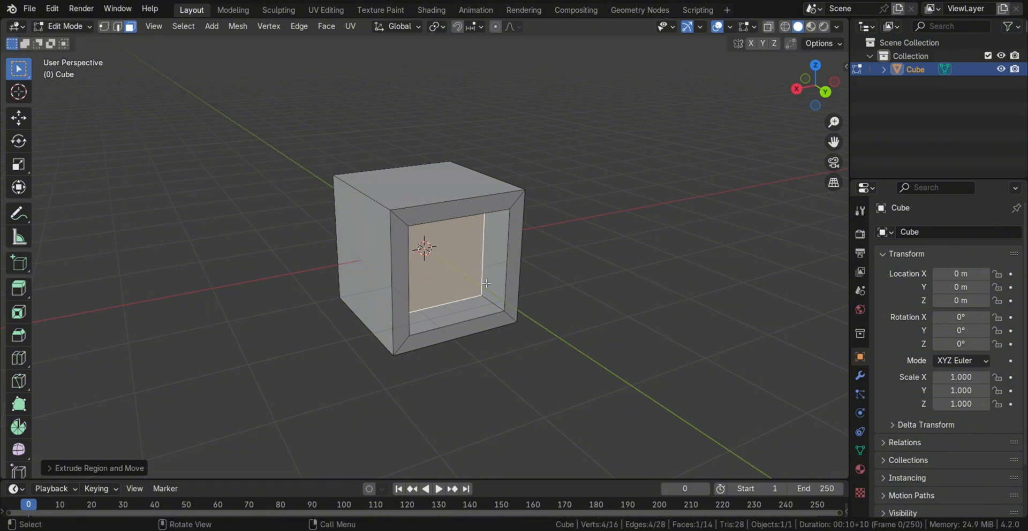
key("ctrl+r")
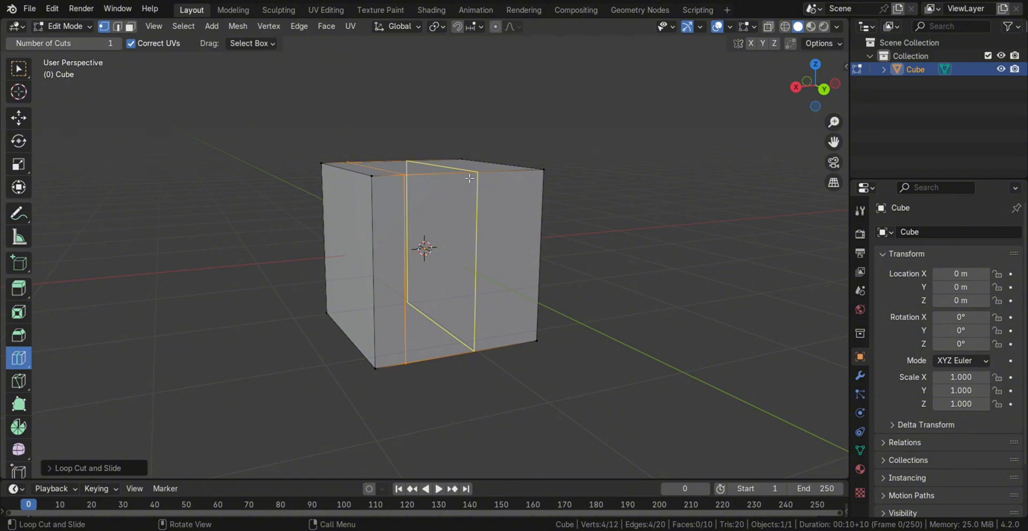
key("k")
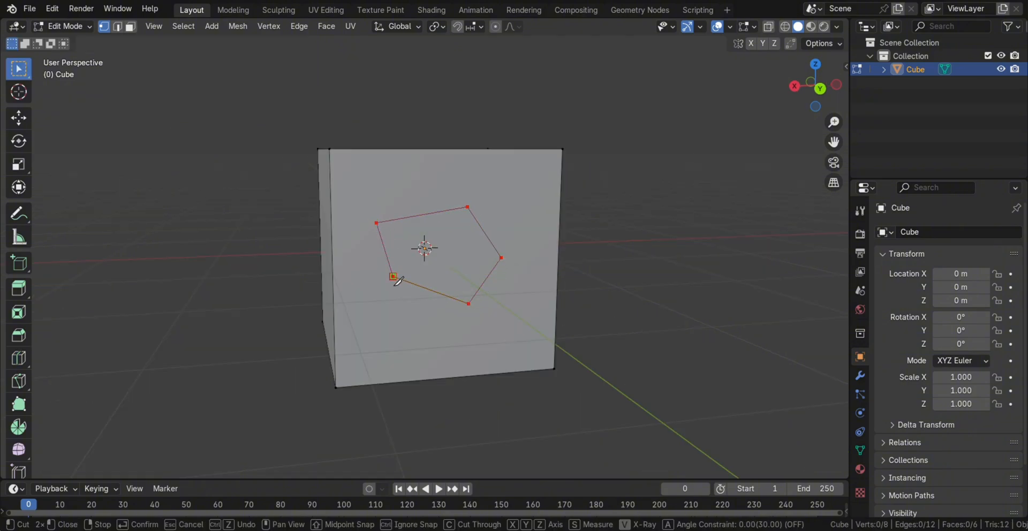
key("o")
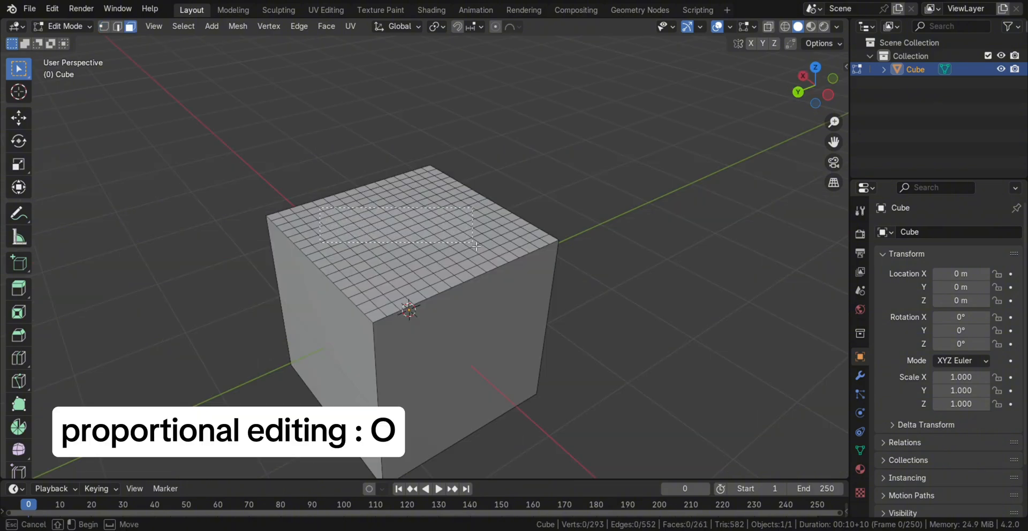
Turn on proportional editing with the O shortcut
key("o")
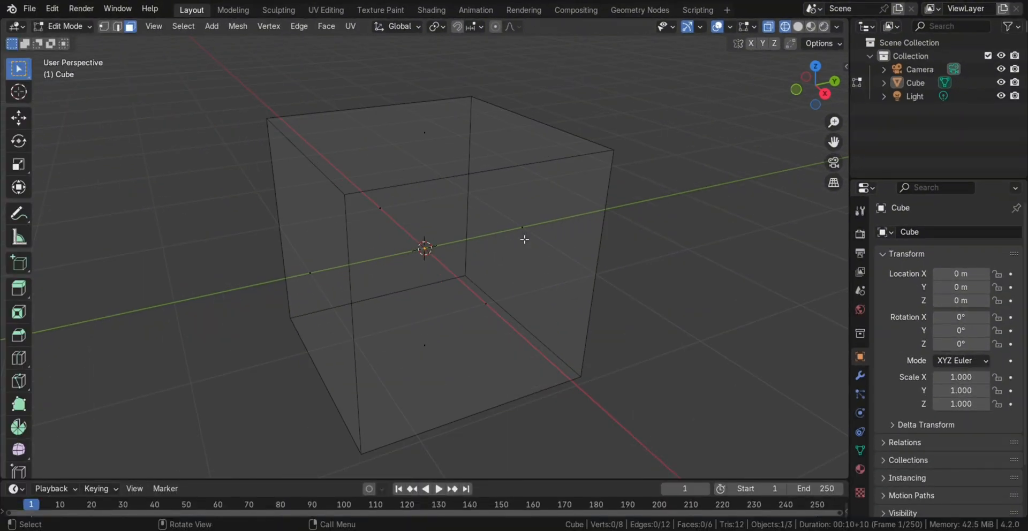
Switch the viewport back to solid shading and orbit around the cube
left_click(459, 323)
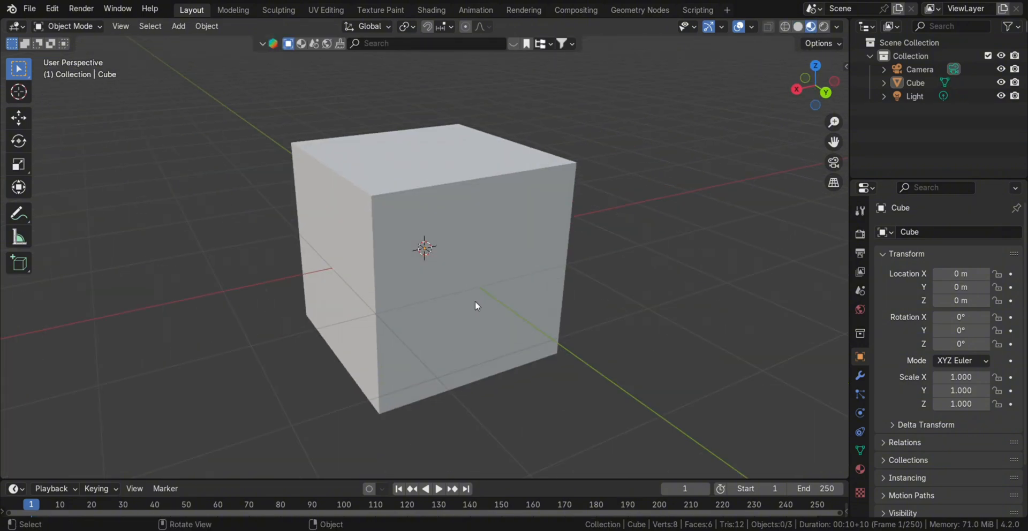
left_click_drag(477, 305, 415, 313)
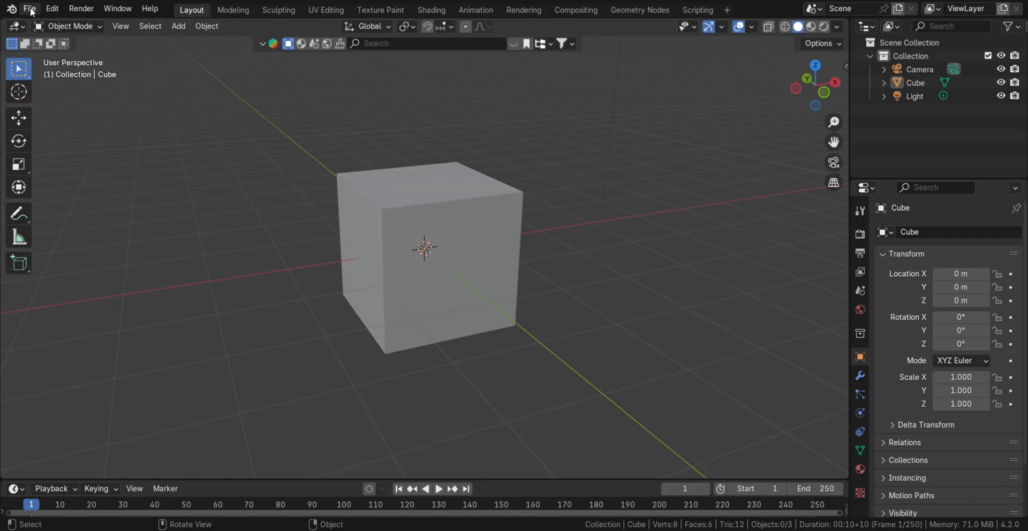
View the cube through the scene camera (Numpad 0) and start Render Image
left_click(29, 9)
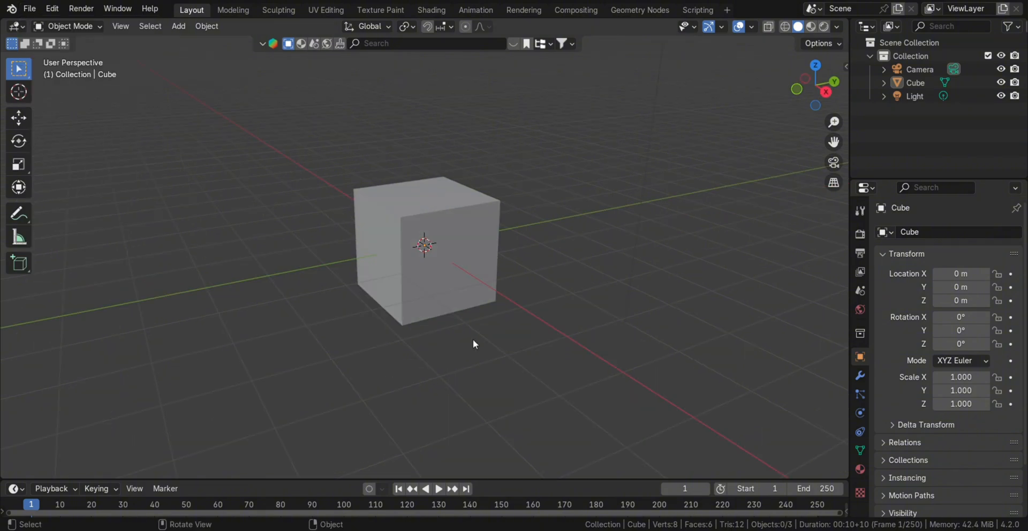
key("0")
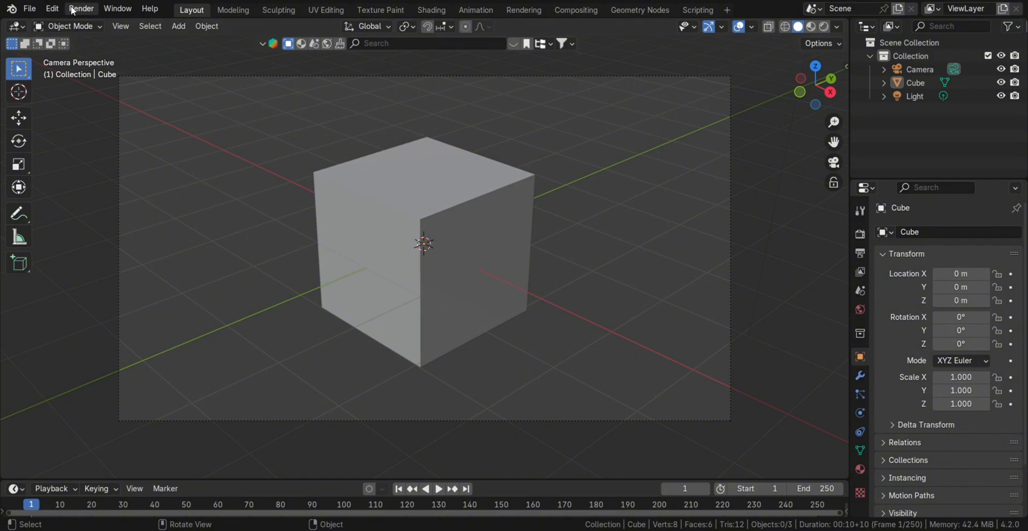
left_click(81, 9)
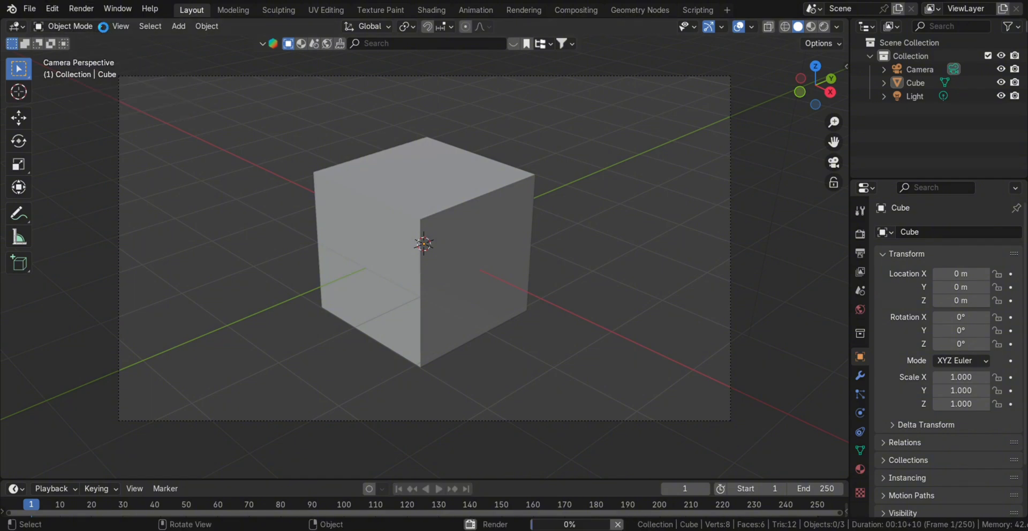